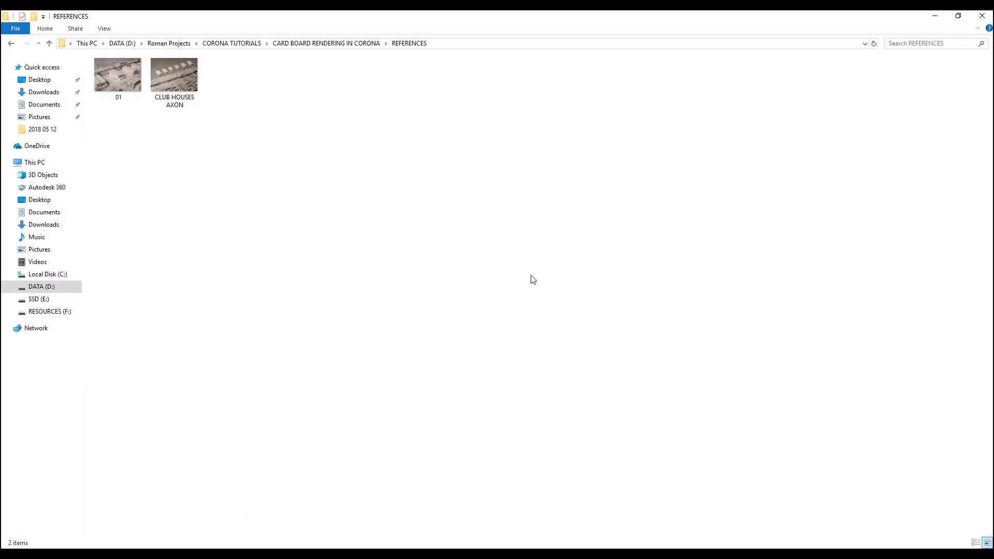
pyautogui.moveTo(213, 541)
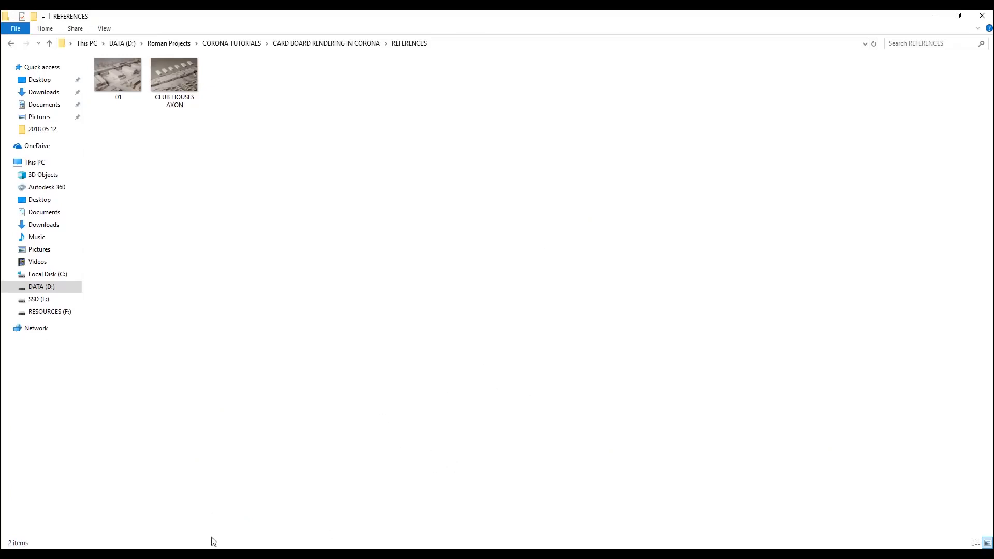
# - Switch the REFERENCES folder to Large icons so both reference images show as thumbnails
pyautogui.click(118, 75)
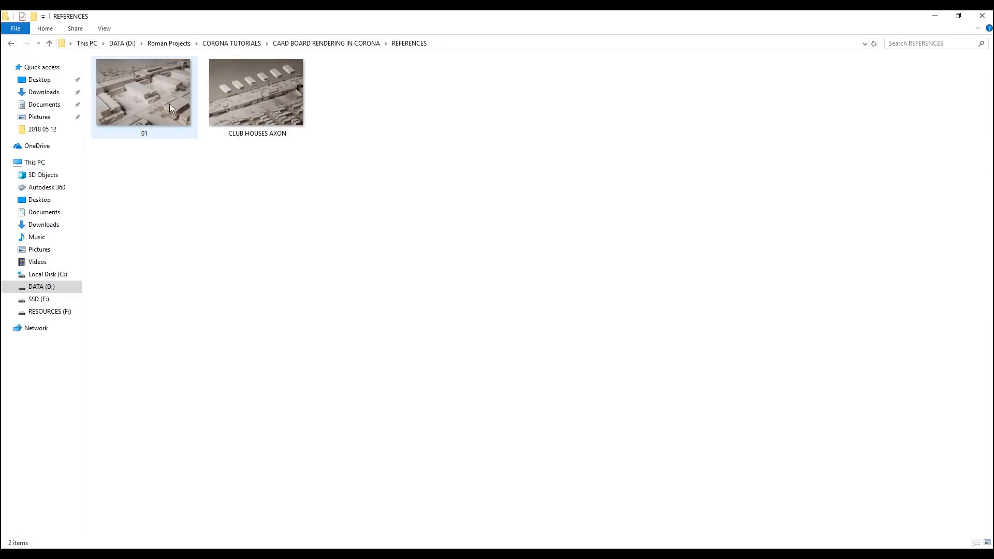
# - Open 01.jpg, the white cardboard site model photo, in Windows Photos
pyautogui.doubleClick(171, 93)
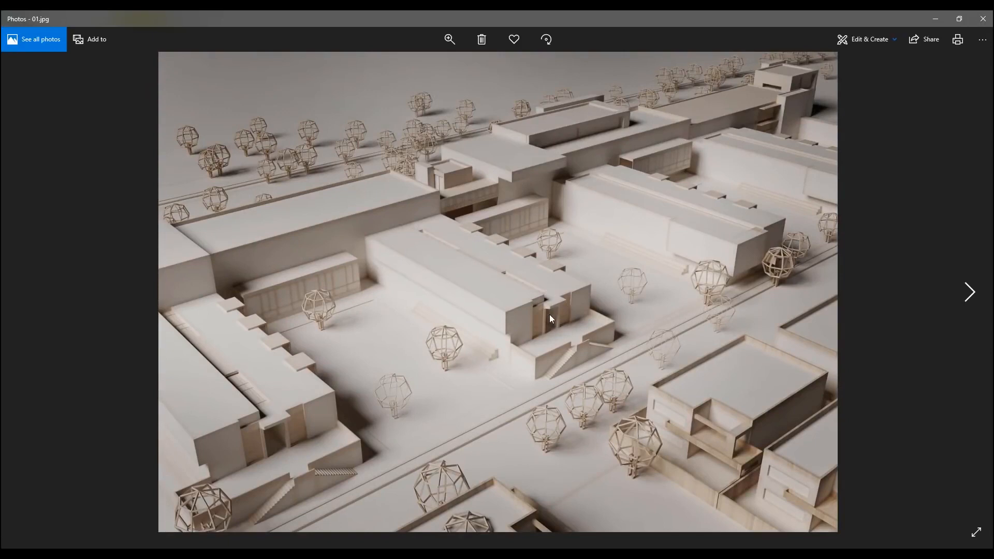
pyautogui.moveTo(491, 278)
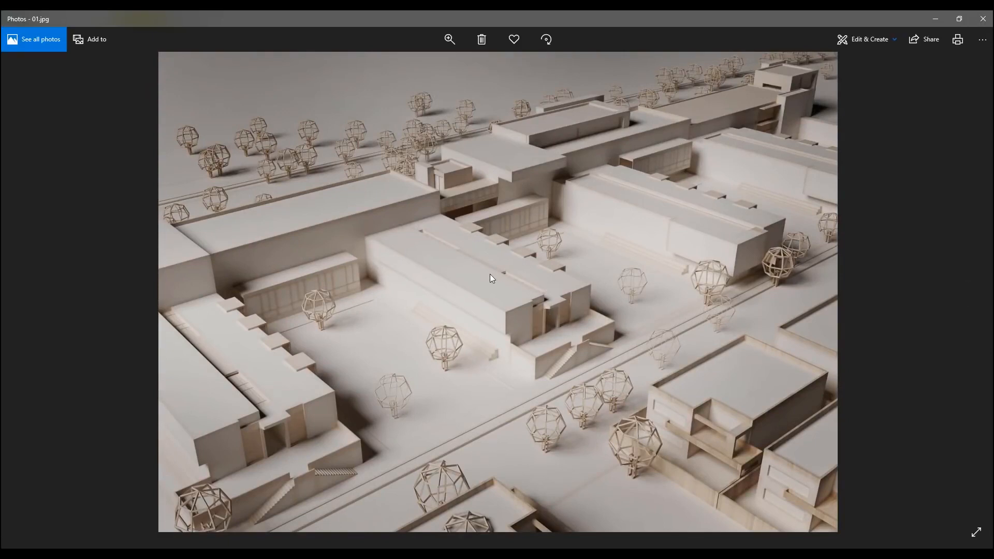
pyautogui.moveTo(459, 231)
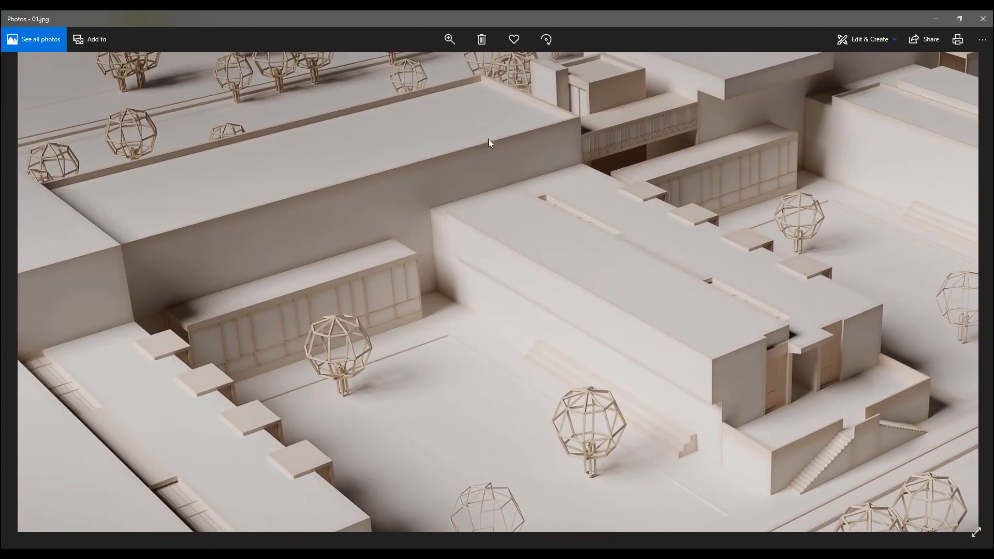
pyautogui.moveTo(570, 130)
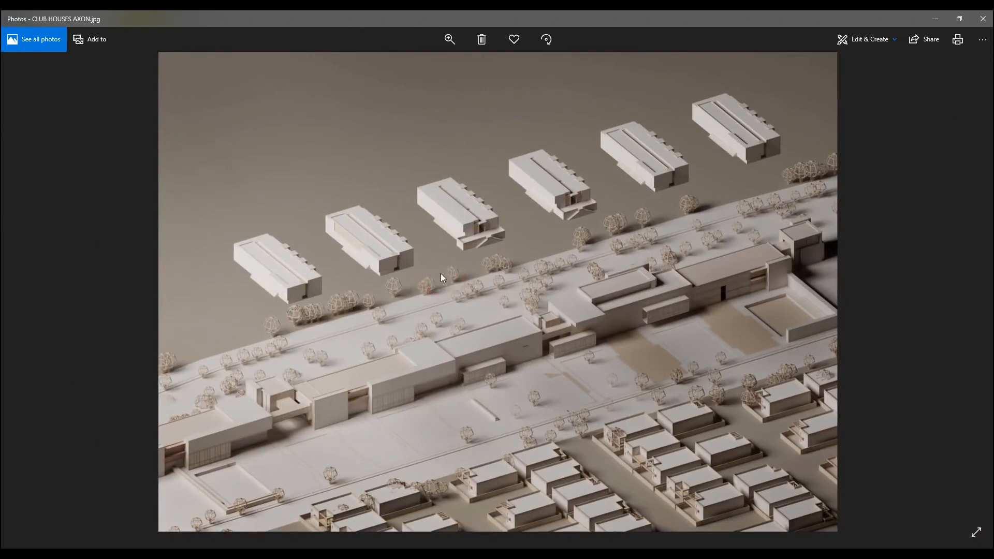
pyautogui.moveTo(605, 230)
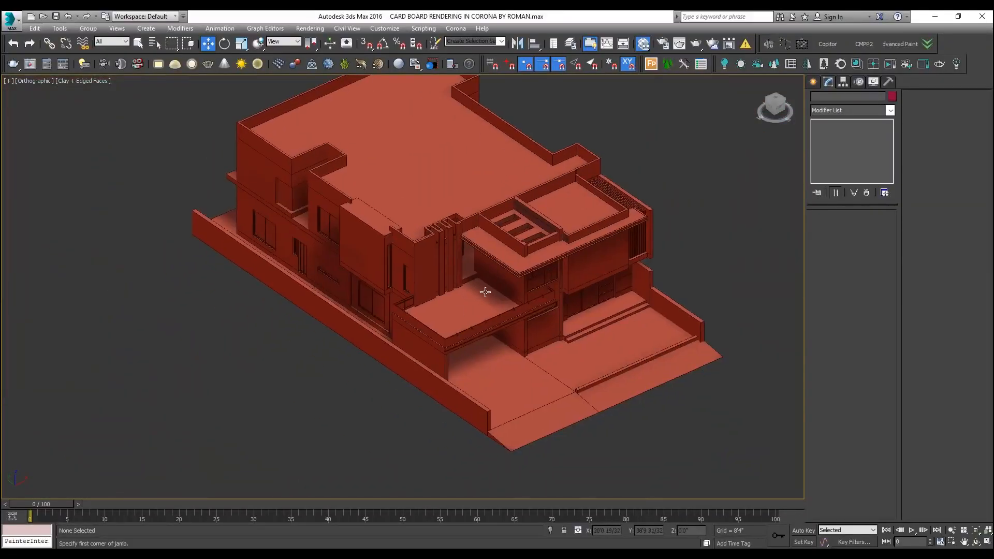
# - From the Top view, create a large ground Plane beneath the house model
pyautogui.press('T')
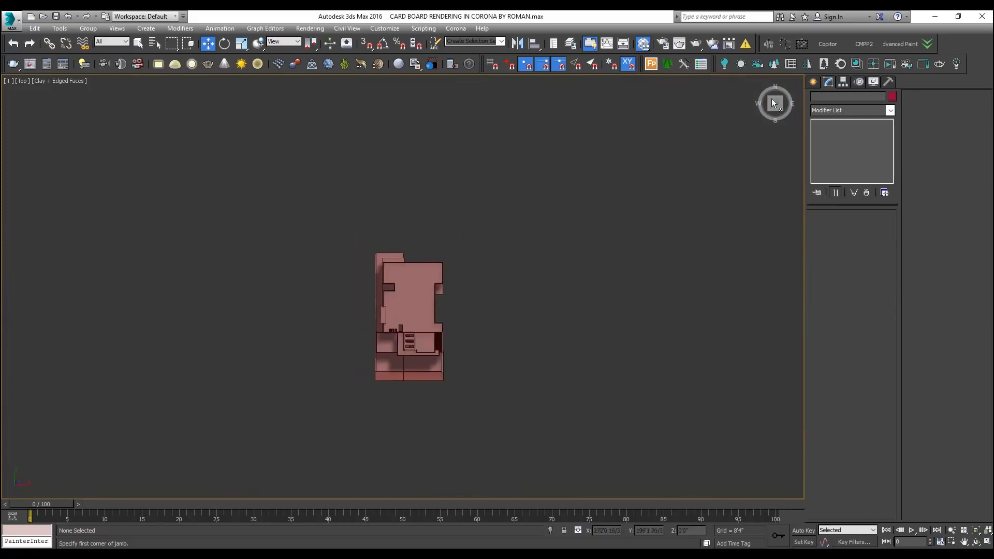
pyautogui.click(816, 98)
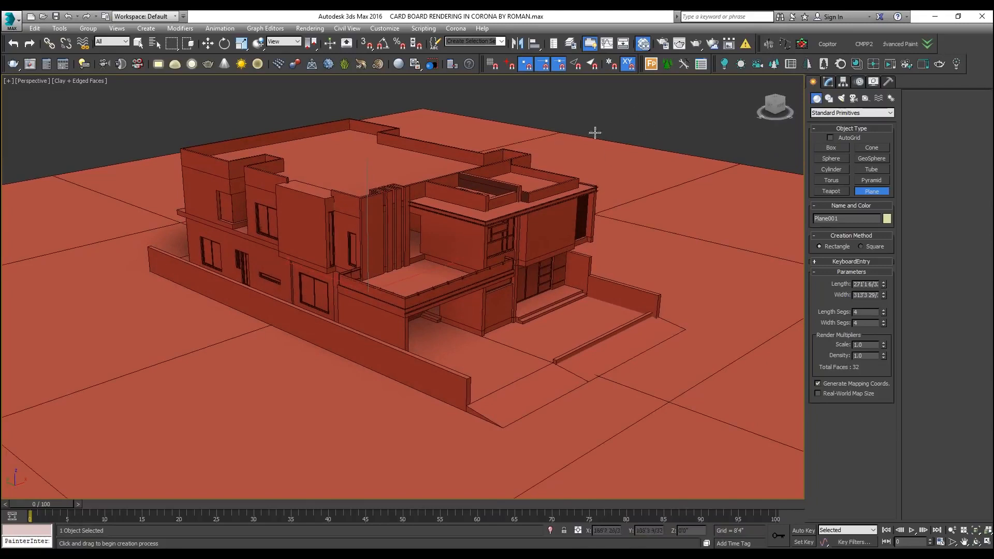
pyautogui.moveTo(717, 100)
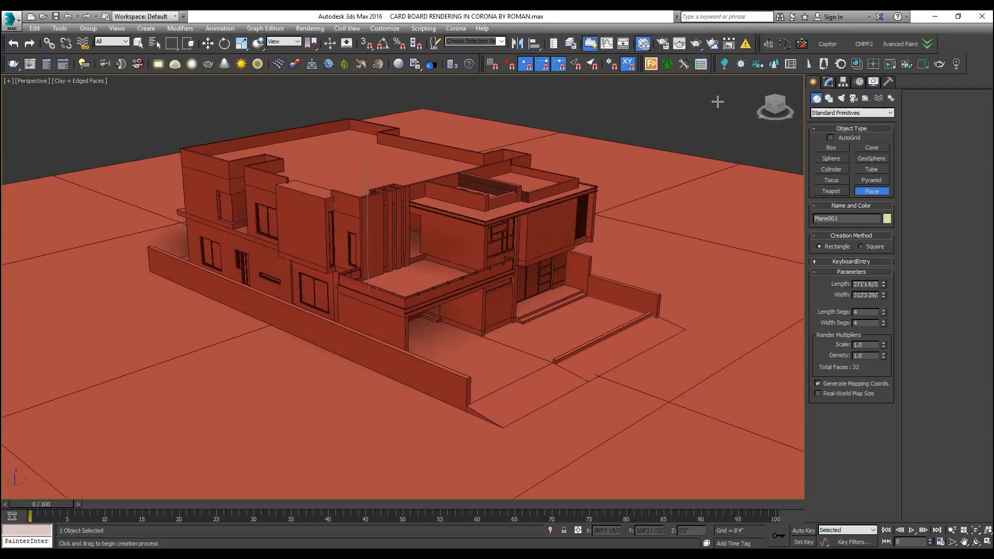
pyautogui.moveTo(486, 166)
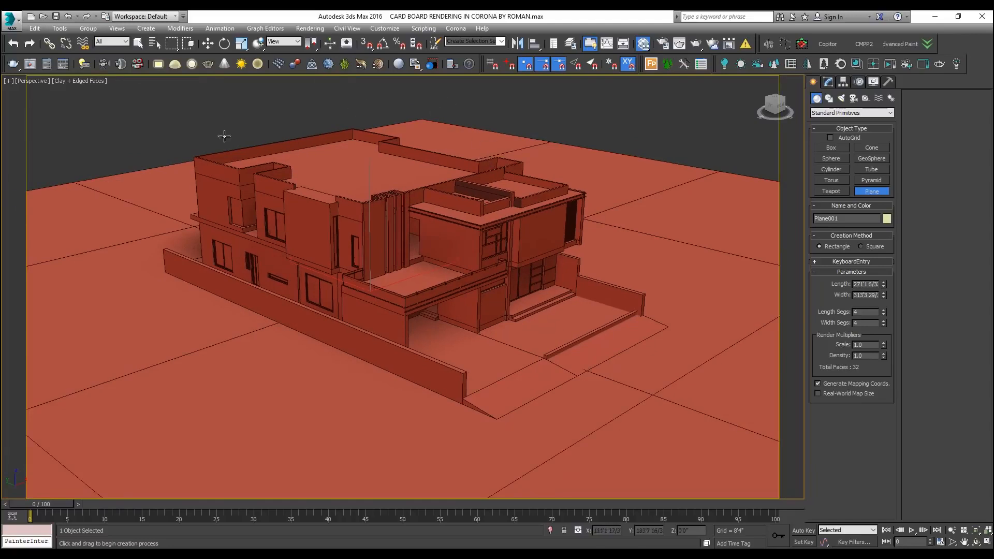
pyautogui.moveTo(599, 189)
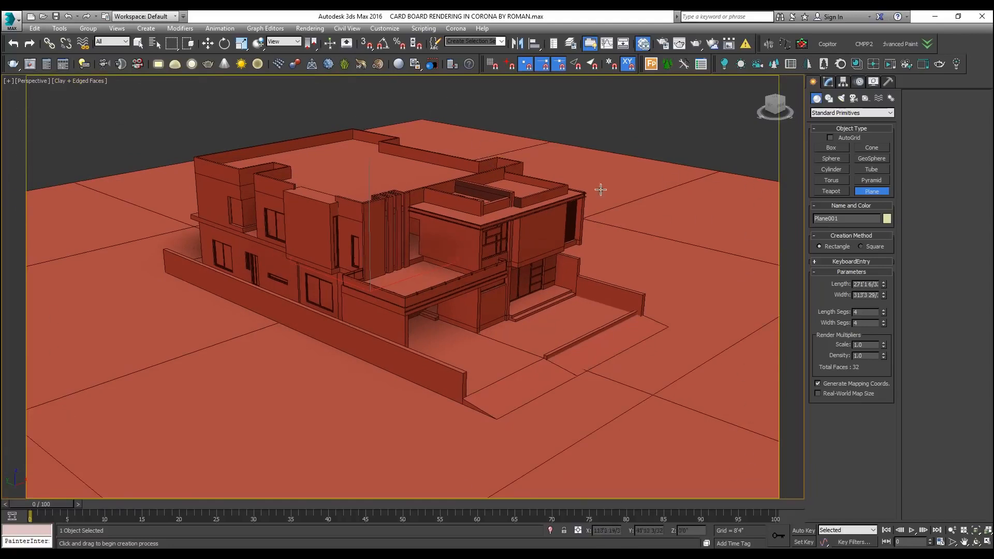
# - Verify in Render Setup that CoronaRenderer is active at 1920×1080, then dismiss it
pyautogui.click(309, 29)
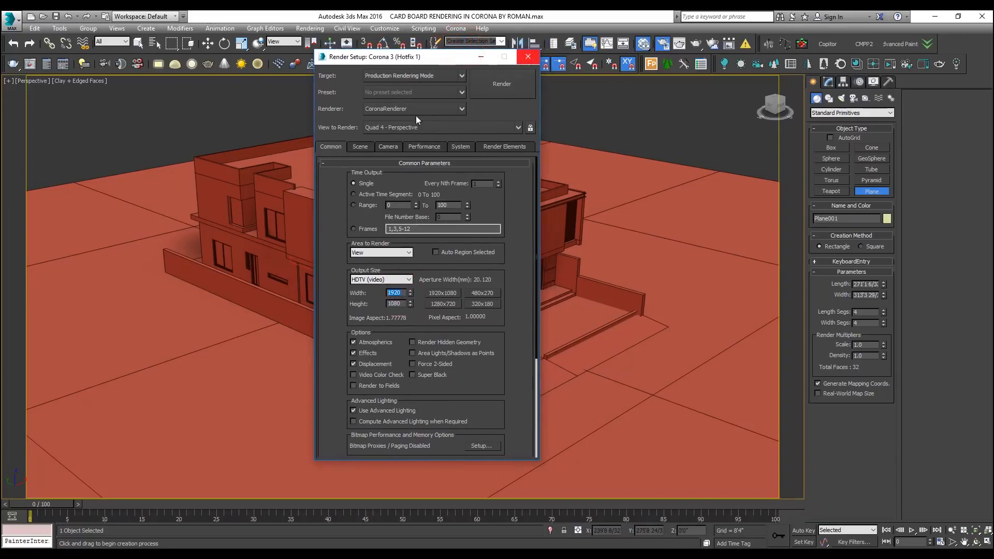
pyautogui.click(527, 57)
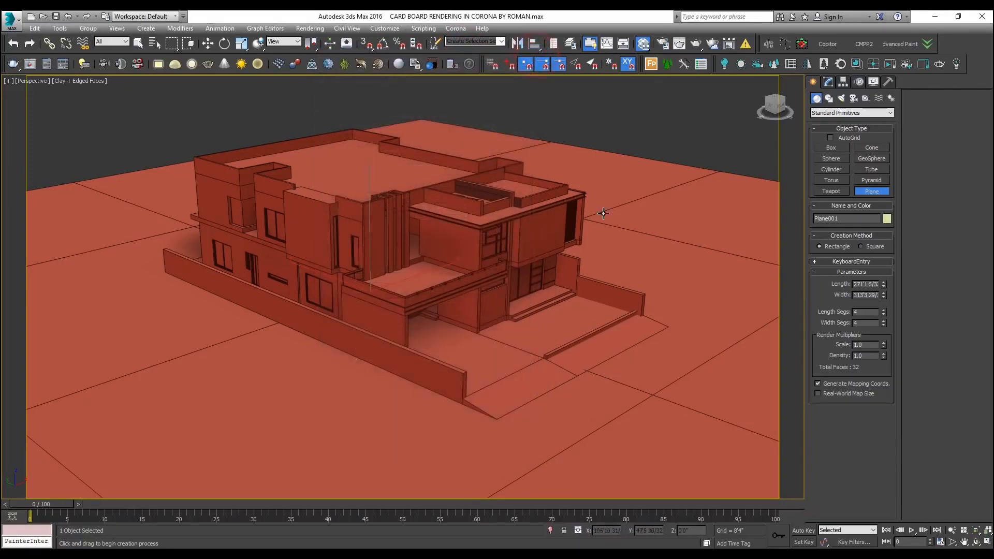
pyautogui.click(827, 82)
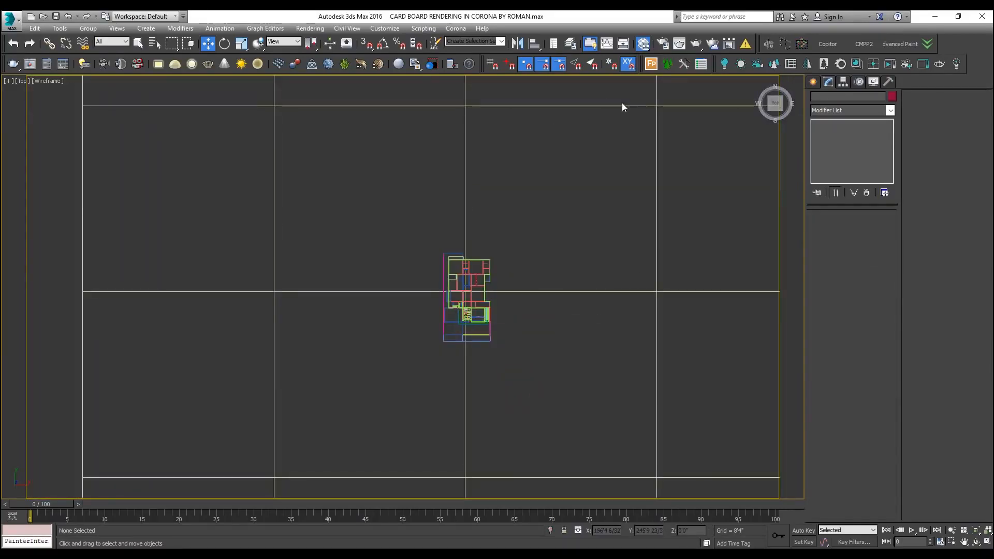
pyautogui.moveTo(755, 64)
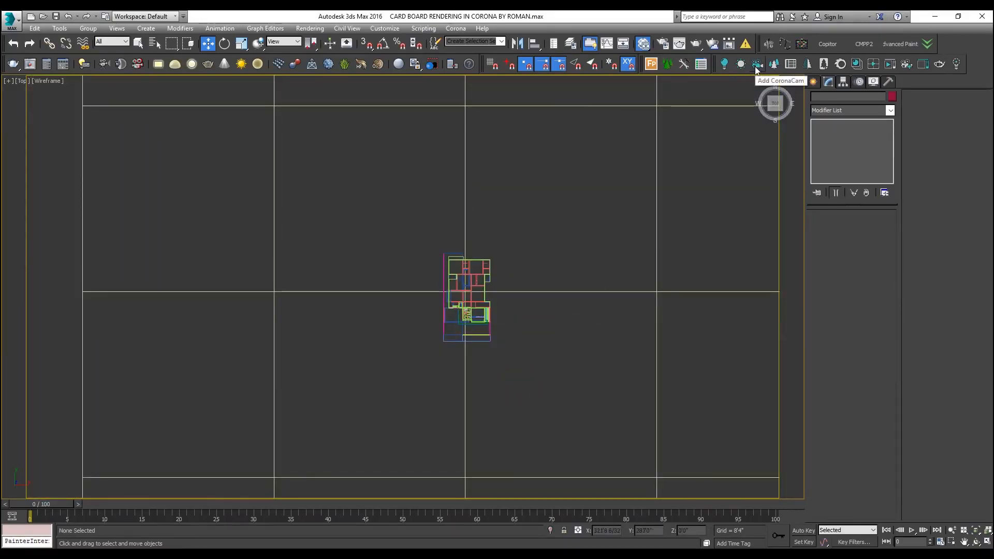
# - Add a CoronaCam and orbit it to frame the house from a front three-quarter corner
pyautogui.click(756, 63)
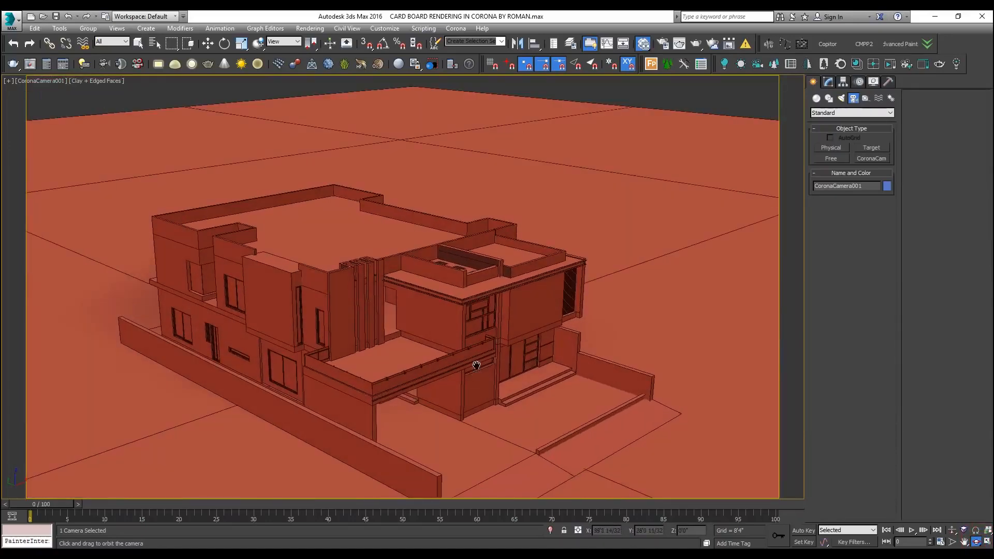
pyautogui.moveTo(476, 364); pyautogui.dragTo(483, 308)
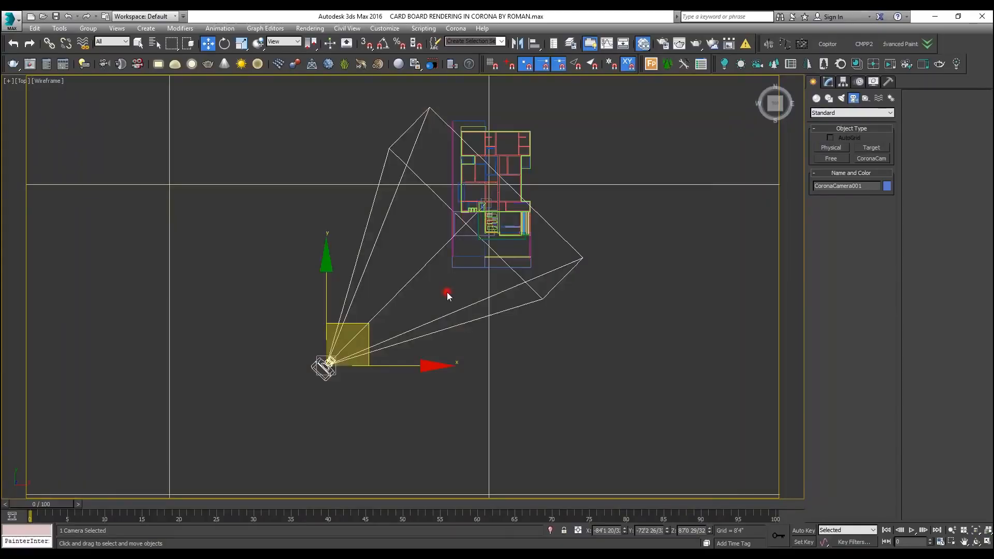
pyautogui.click(840, 99)
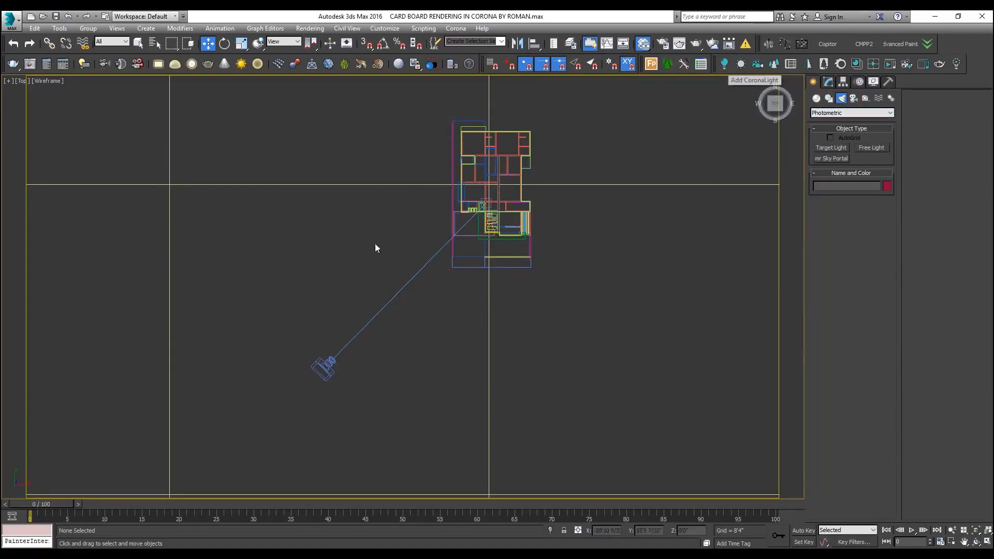
# - Add a Rectangle-shaped CoronaLight above the house and tilt it toward the model
pyautogui.click(723, 63)
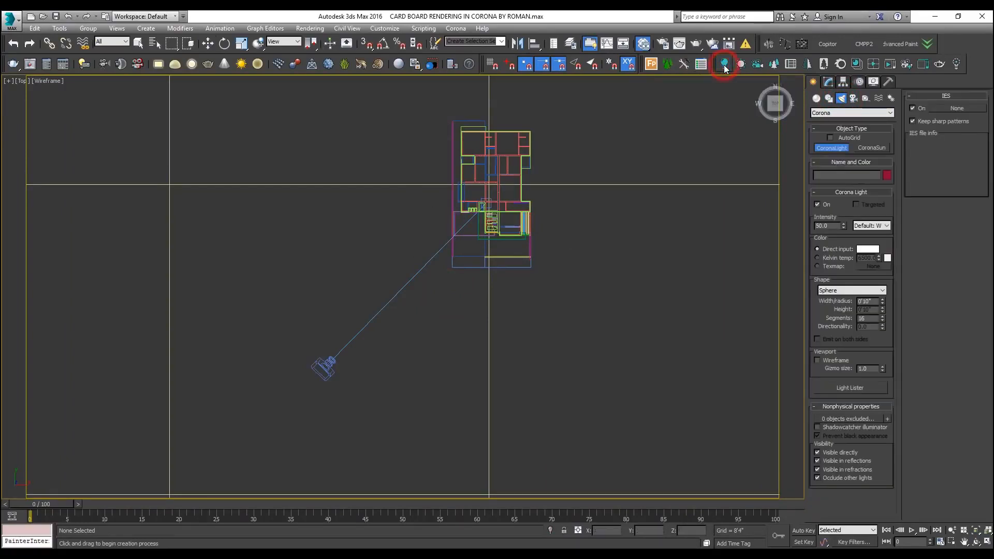
pyautogui.click(881, 290)
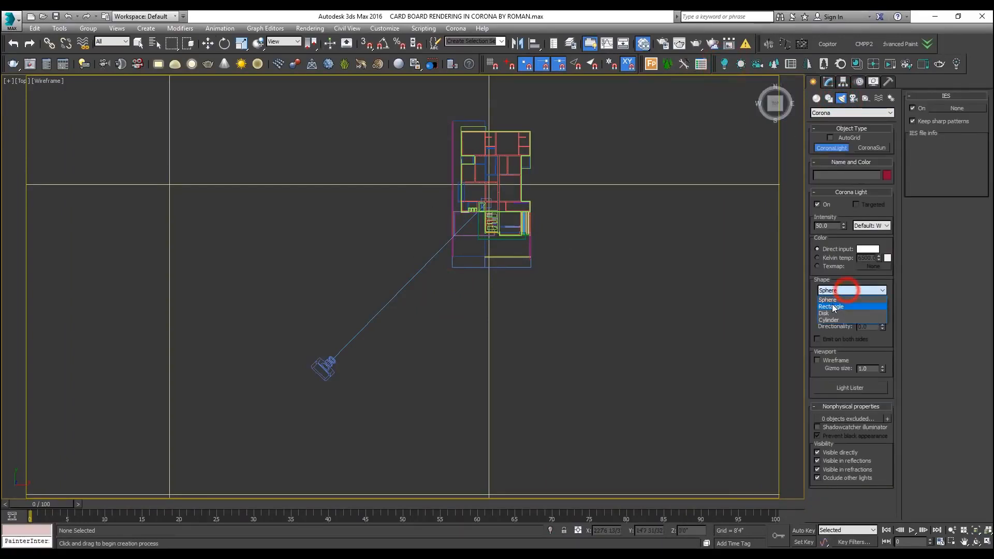
pyautogui.click(831, 307)
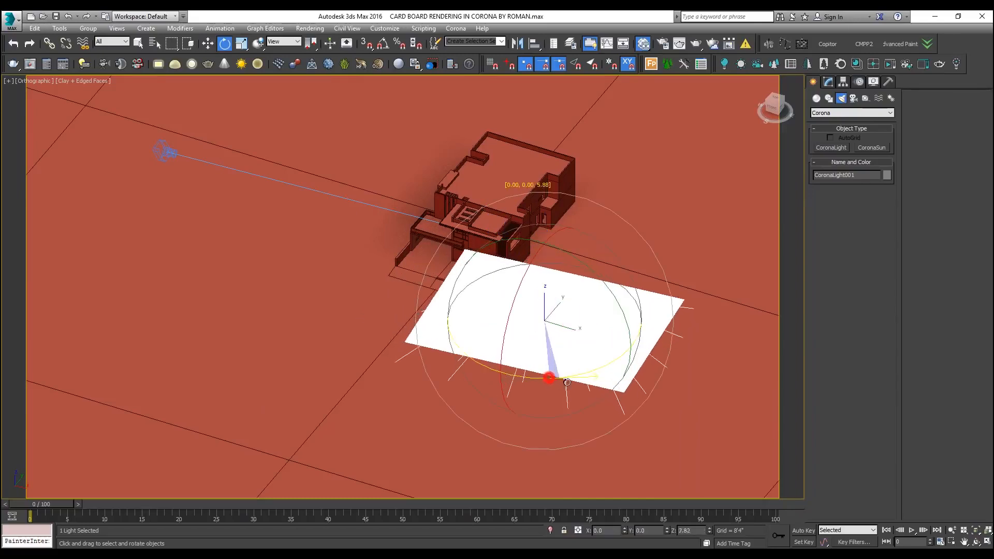
pyautogui.moveTo(550, 379); pyautogui.dragTo(594, 323)
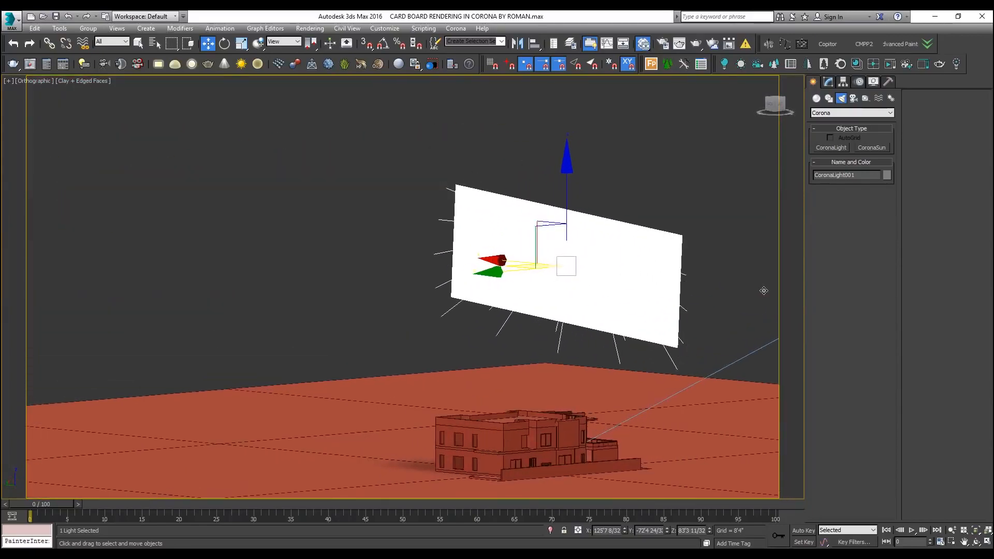
pyautogui.click(224, 44)
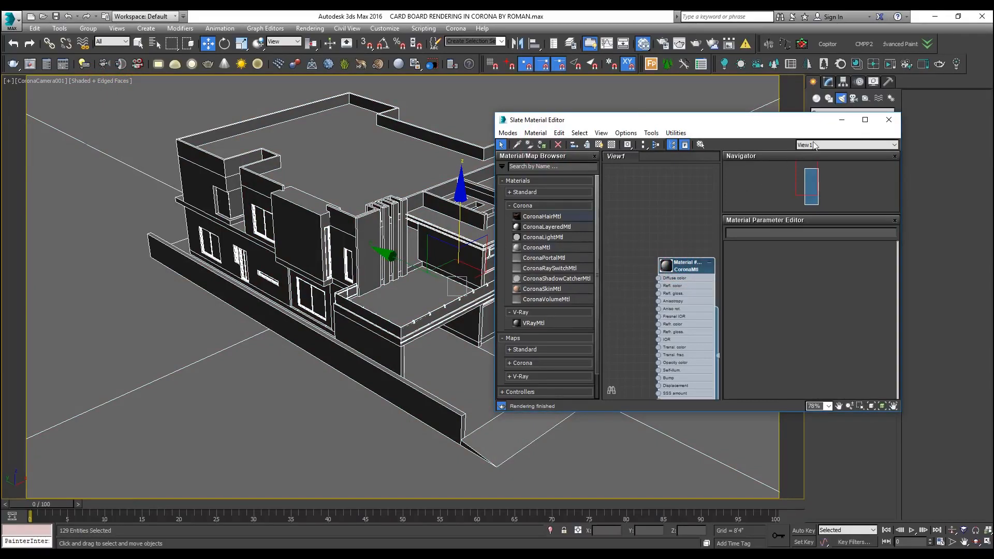
# - Start a Corona render of the camera view of the whole house
pyautogui.click(888, 119)
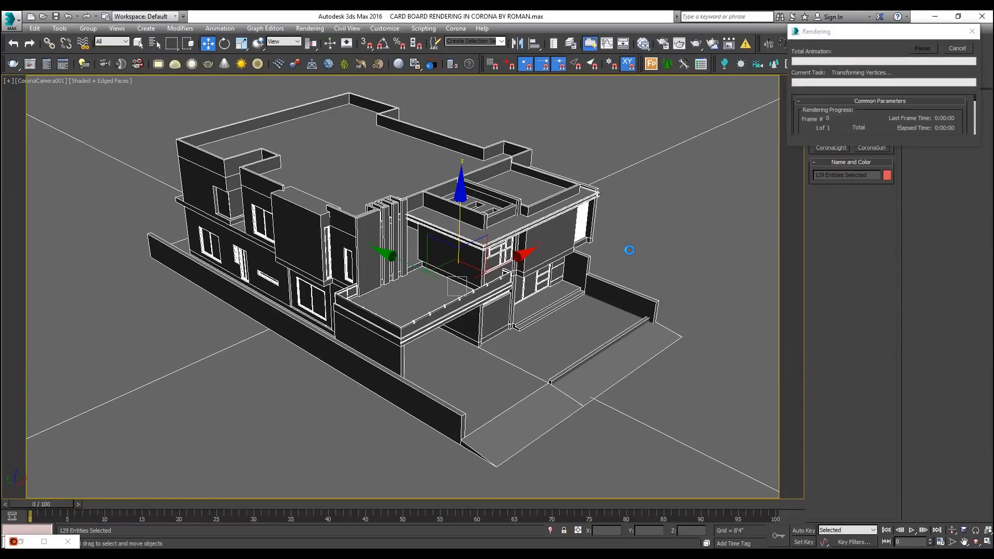
pyautogui.moveTo(622, 255)
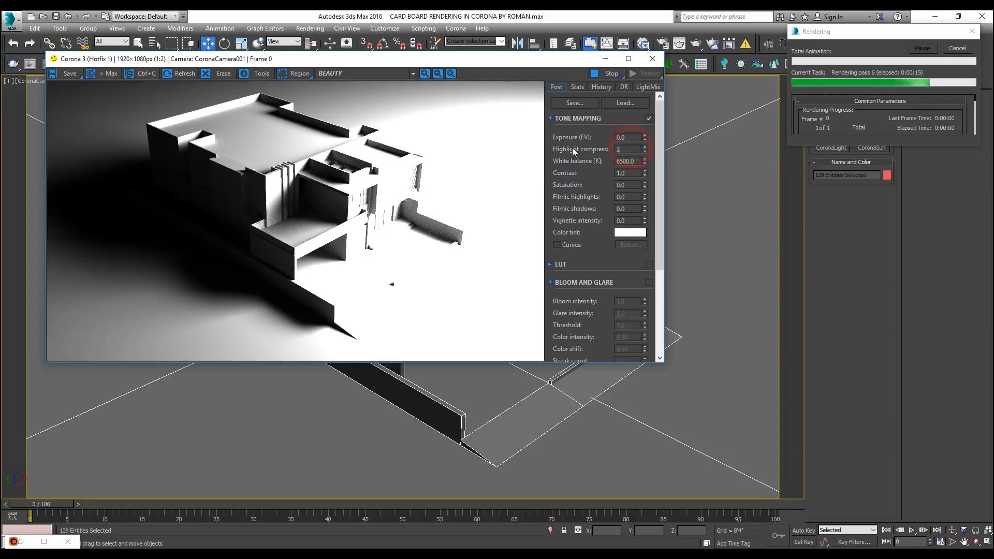
# - Raise Highlight compress to 20.0 in the frame buffer's Post tone mapping
pyautogui.write('20.0')
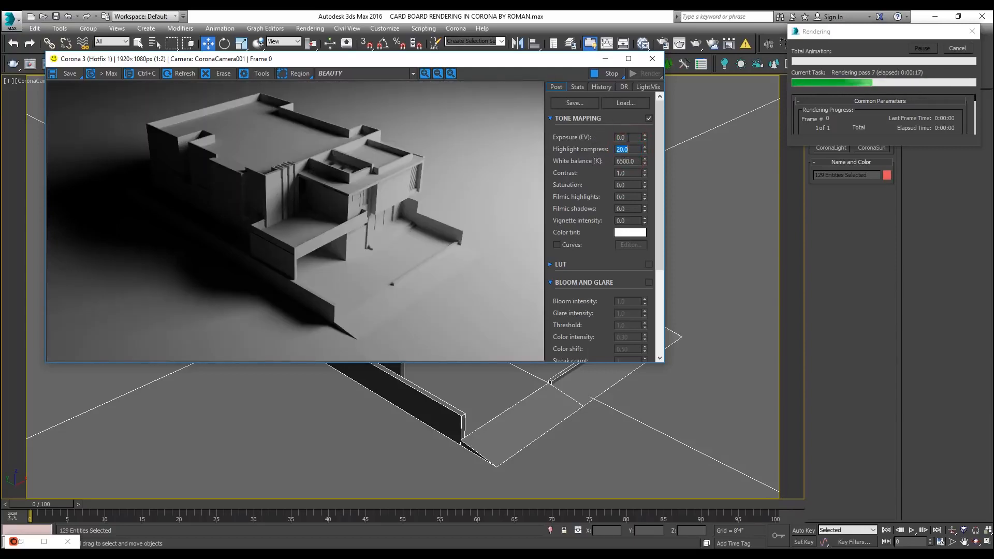
pyautogui.moveTo(393, 194)
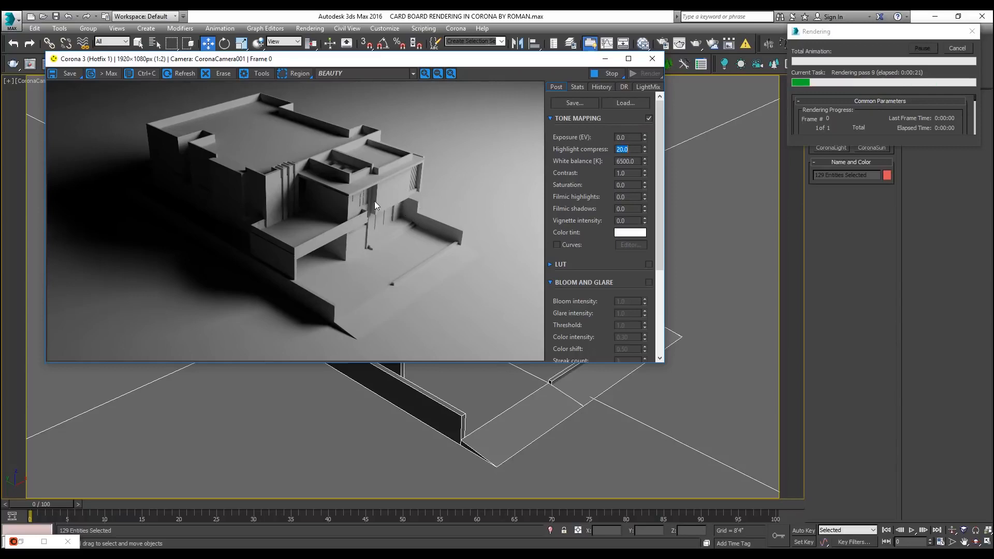
pyautogui.moveTo(463, 170)
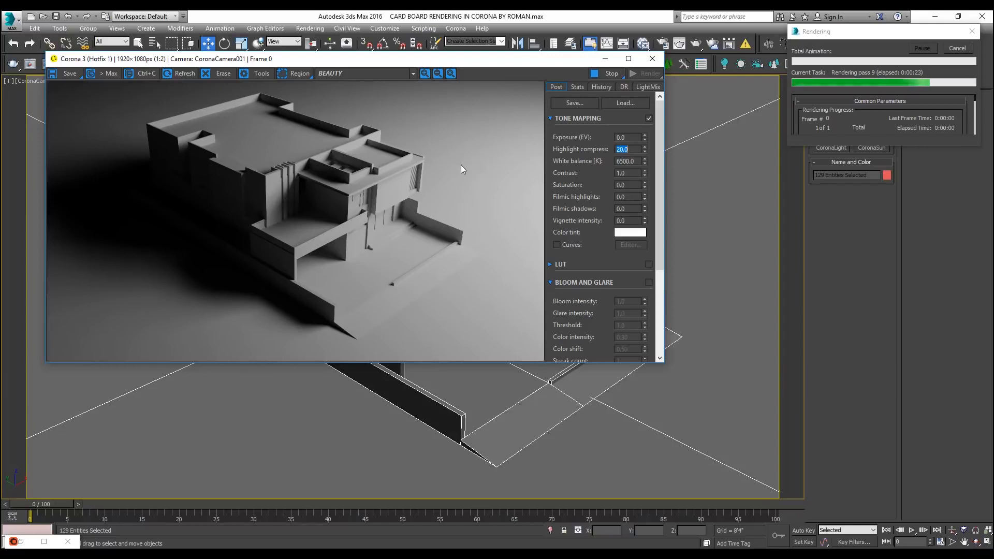
pyautogui.moveTo(90, 201)
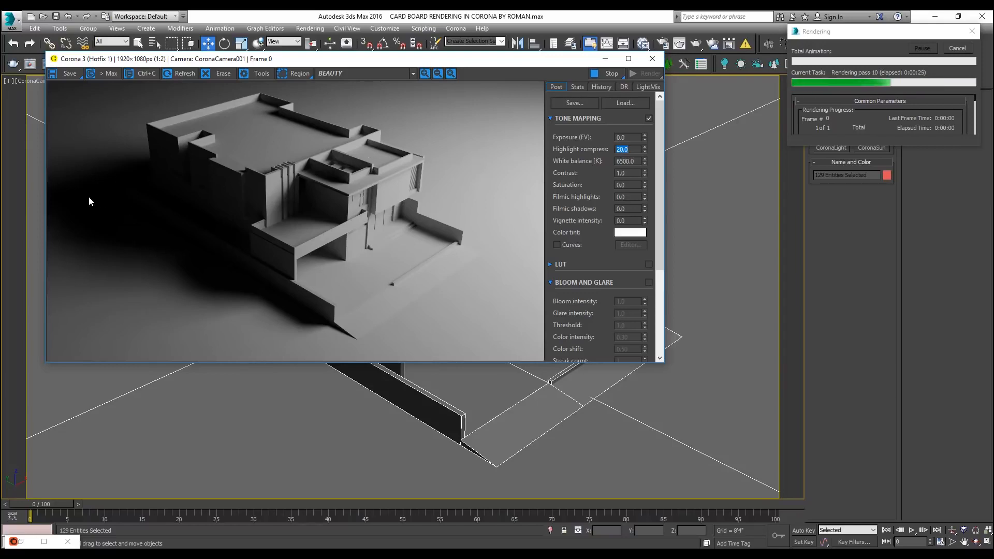
pyautogui.moveTo(169, 287)
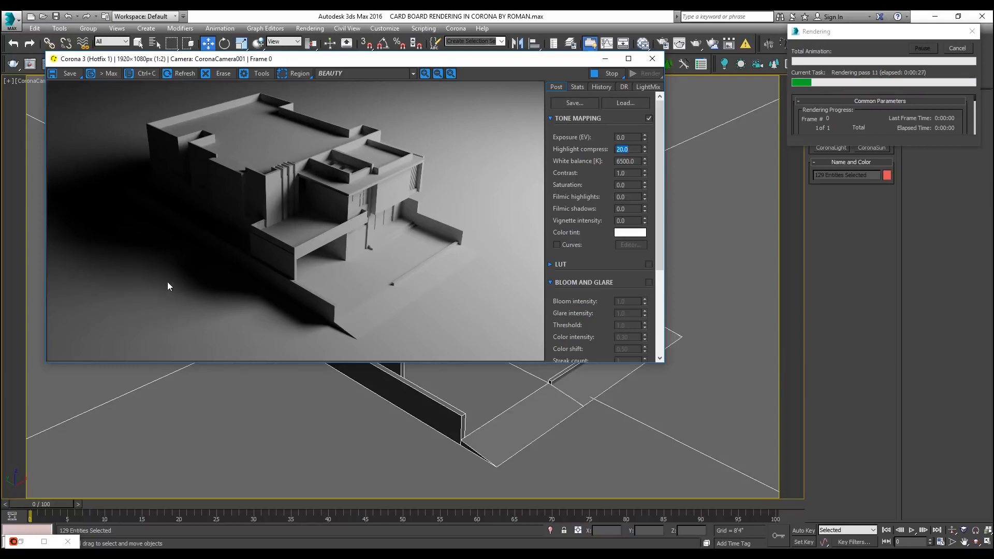
pyautogui.moveTo(253, 214)
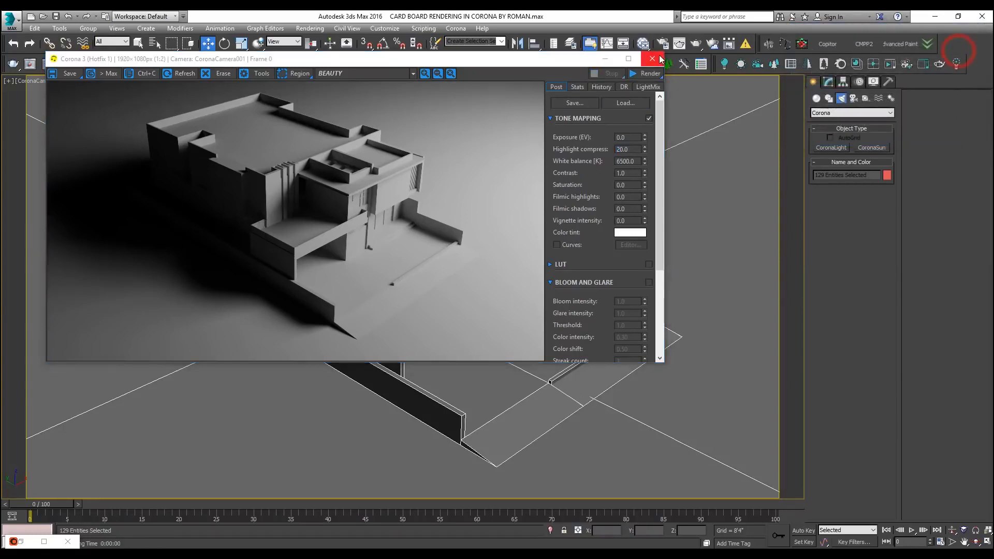
# - Close the frame buffer and stop the test render to adjust CoronaLight002's intensity
pyautogui.click(652, 58)
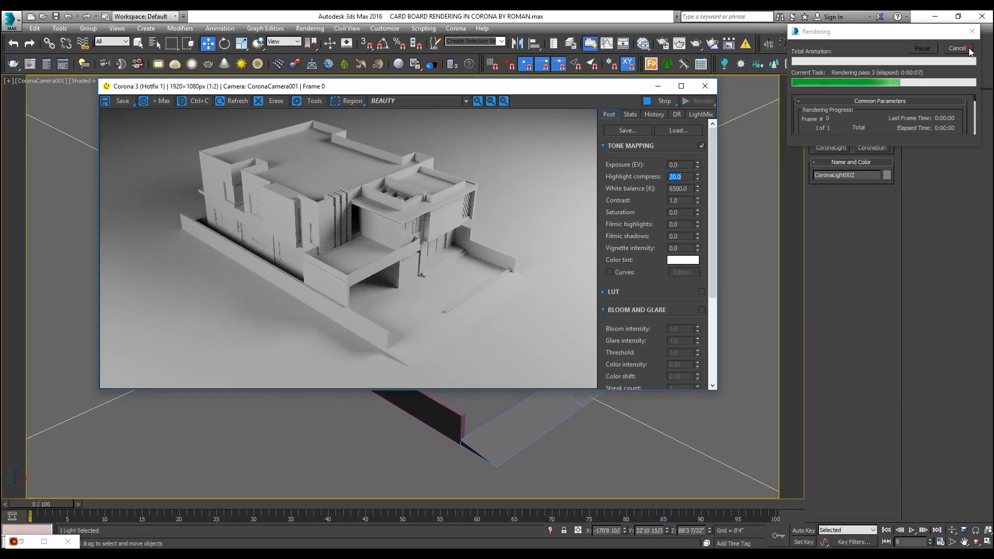
pyautogui.click(957, 47)
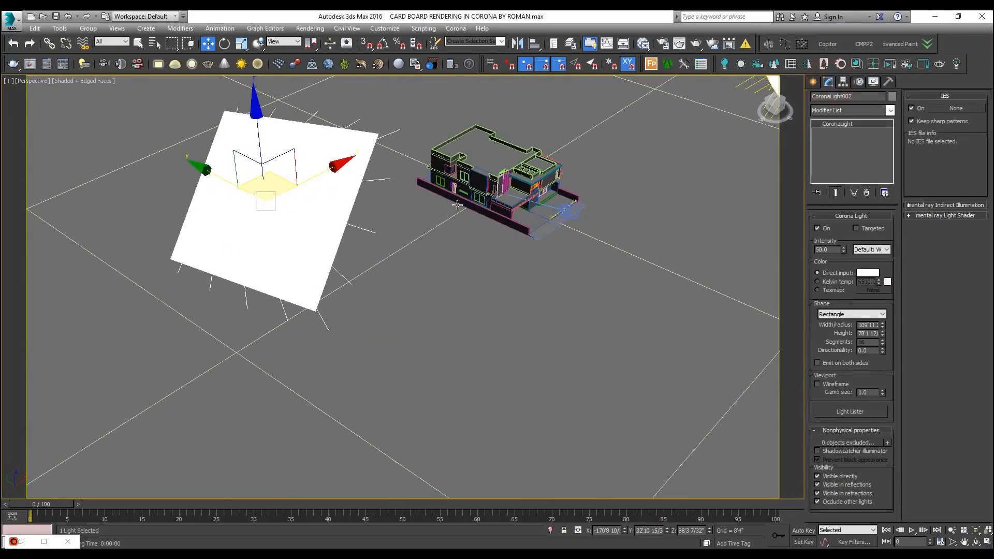
pyautogui.moveTo(418, 200)
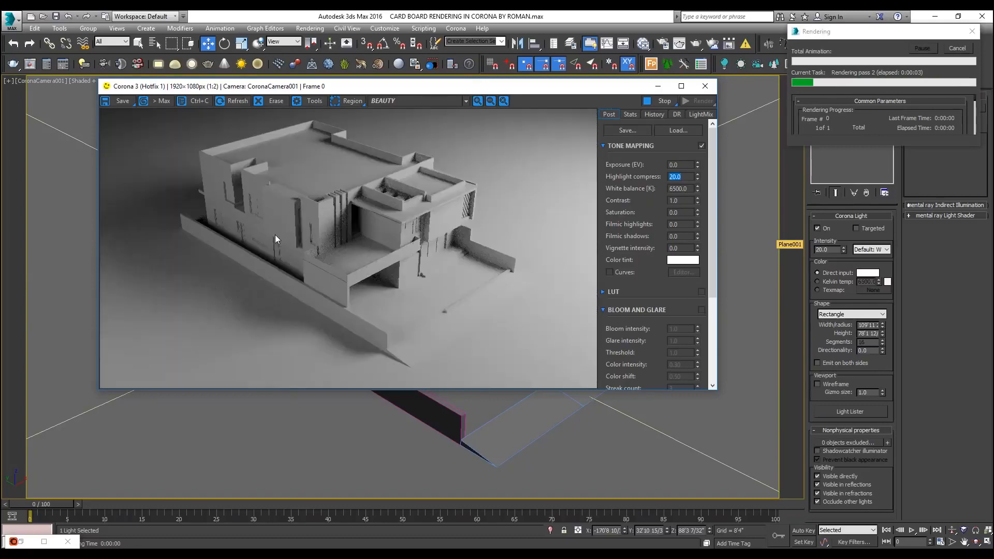
pyautogui.moveTo(329, 262)
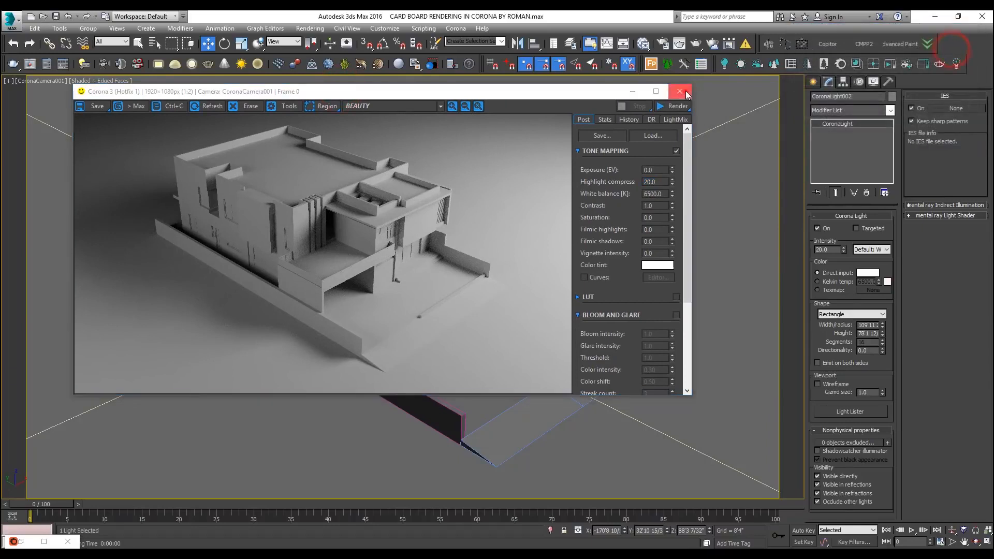
# - Close the Corona frame buffer after reviewing the dimmer render
pyautogui.click(679, 91)
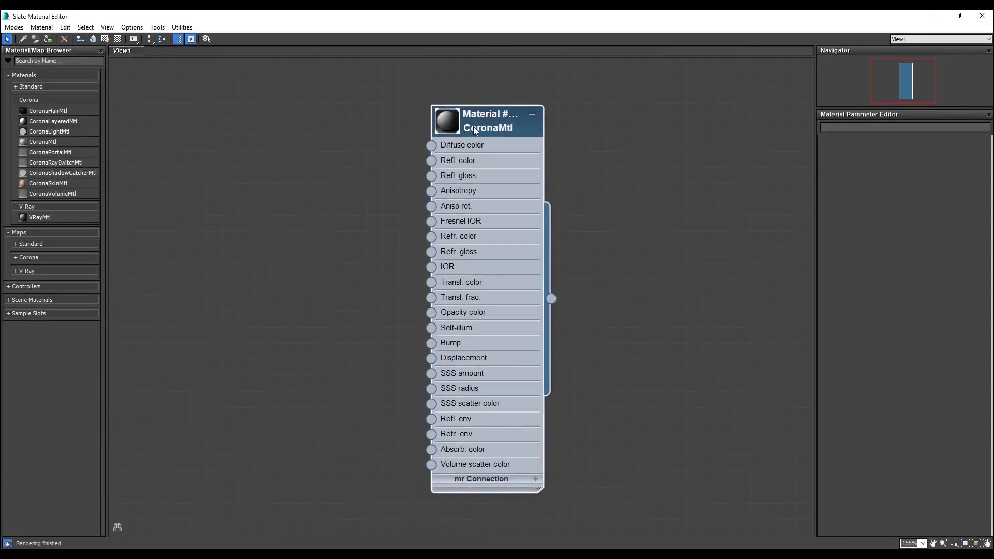
# - Load the CoronaMtl node's diffuse, reflection and refraction parameters in the Slate editor
pyautogui.click(487, 121)
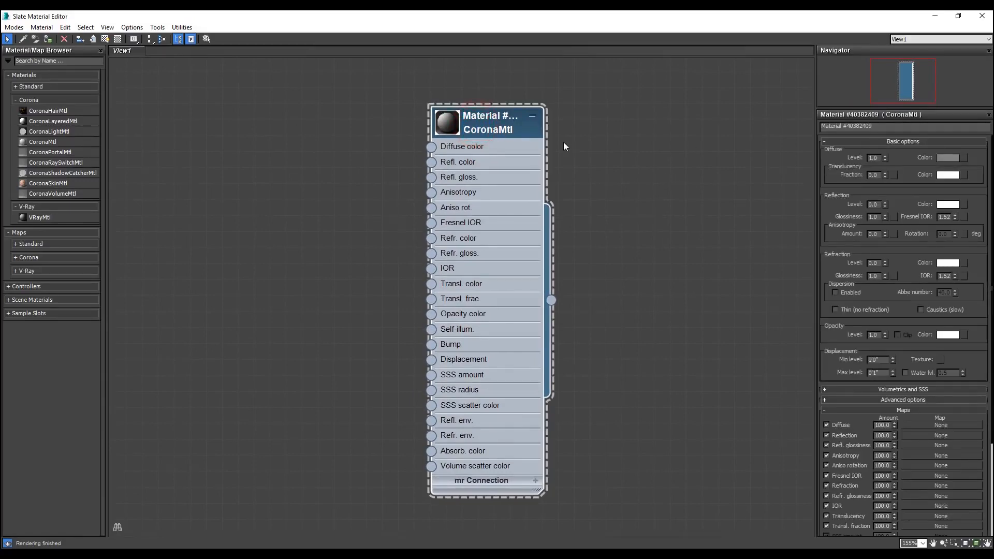
pyautogui.moveTo(392, 134)
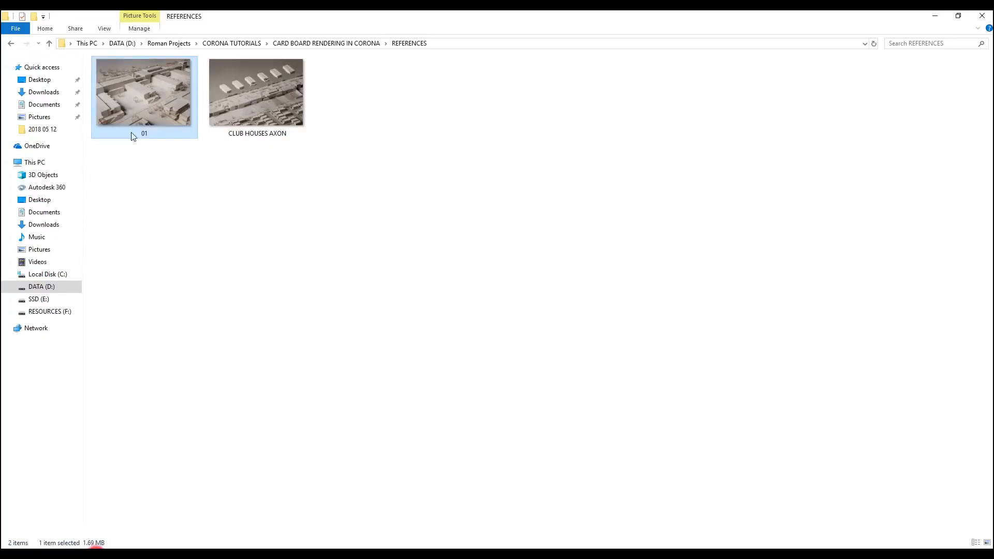
# - View the 01.jpg reference photo of the cream cardboard model in Photos
pyautogui.doubleClick(144, 93)
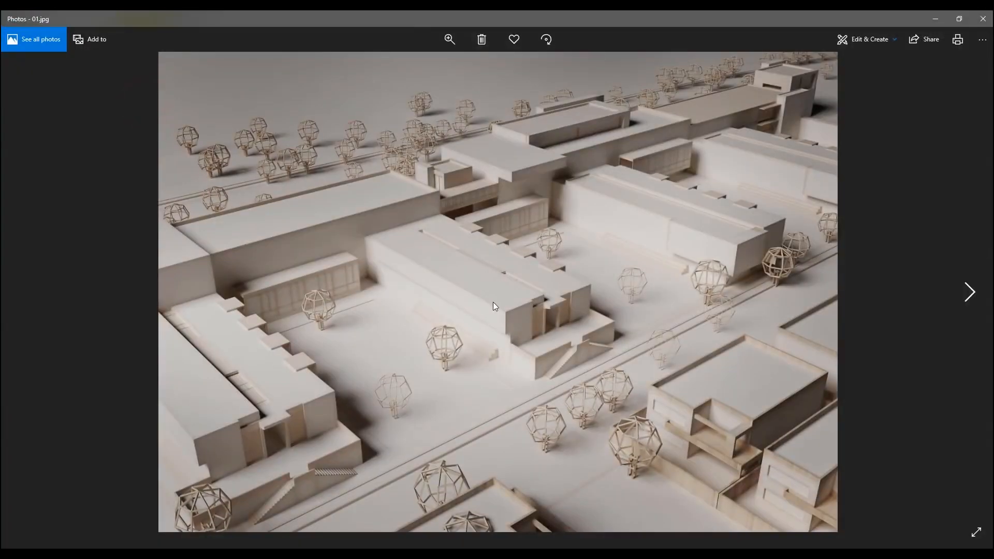
pyautogui.moveTo(295, 404)
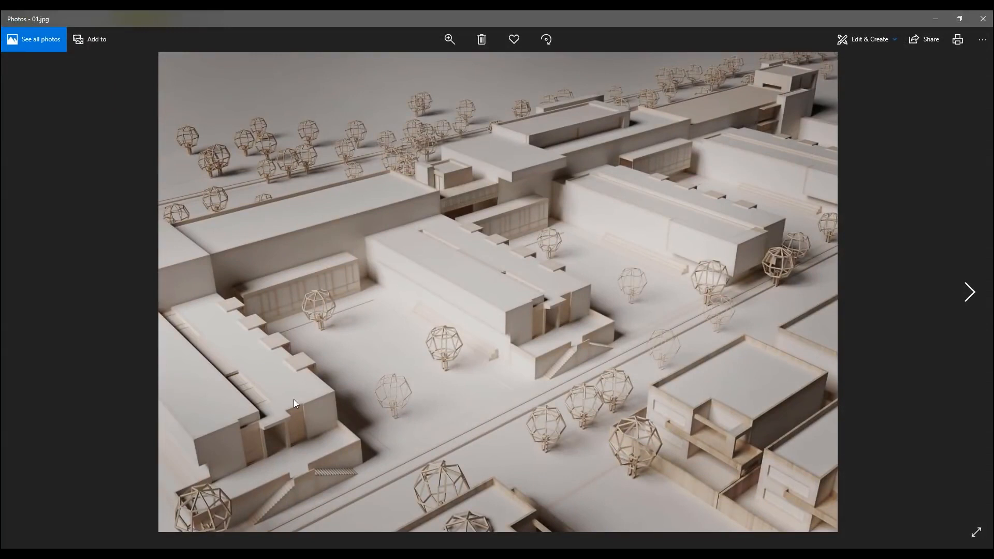
pyautogui.moveTo(301, 400)
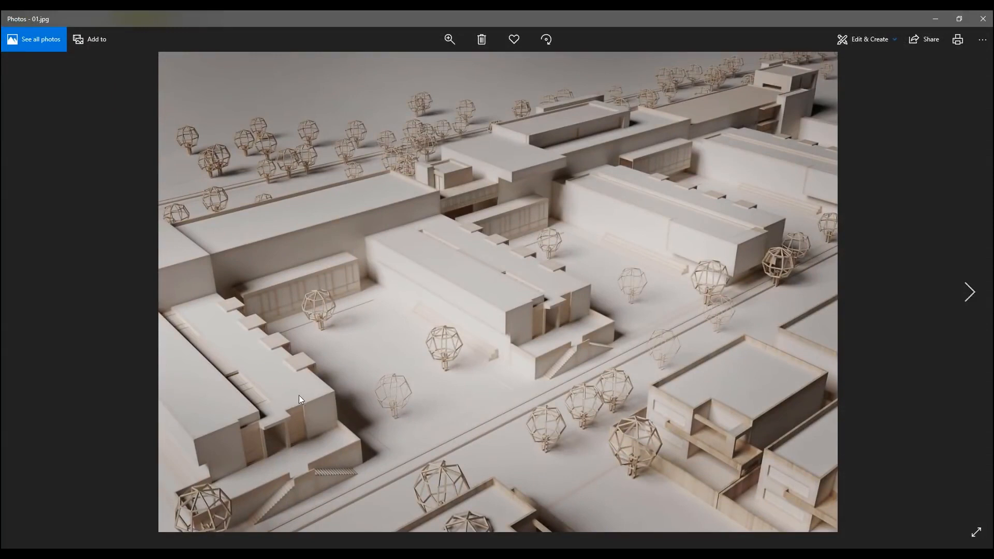
pyautogui.moveTo(414, 541)
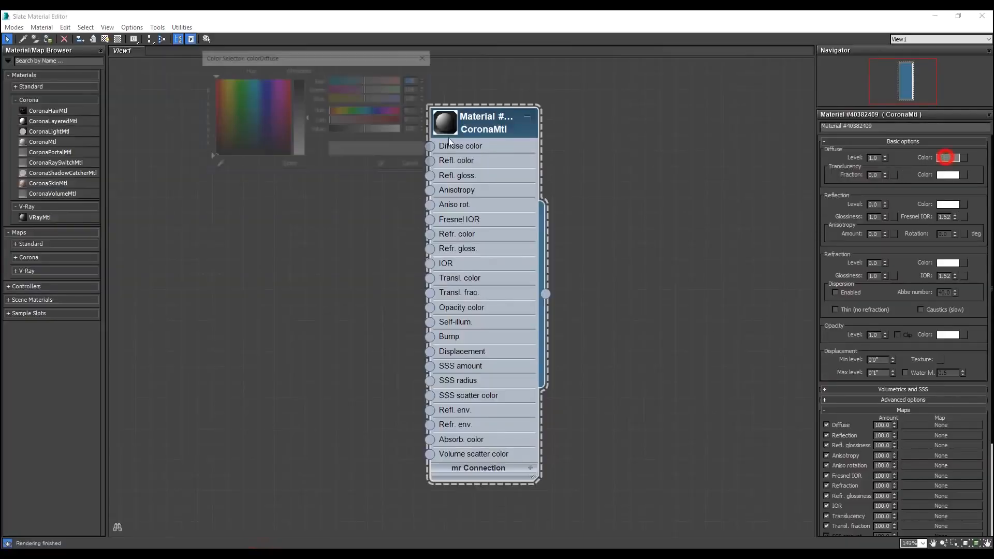
# - Set the CoronaMtl diffuse colour to a warm greyish-beige cardboard tone and re-render the house
pyautogui.click(246, 111)
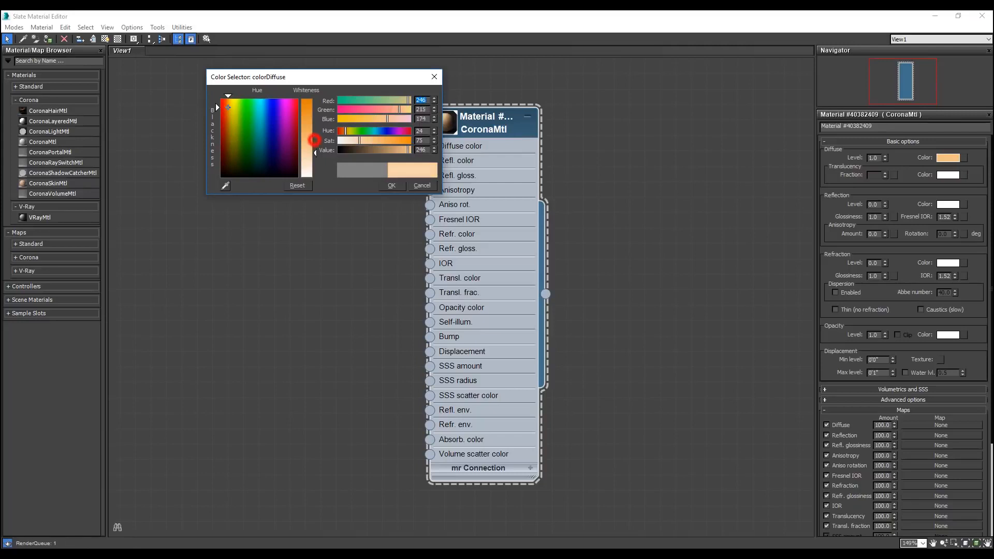
pyautogui.moveTo(312, 140); pyautogui.dragTo(292, 159)
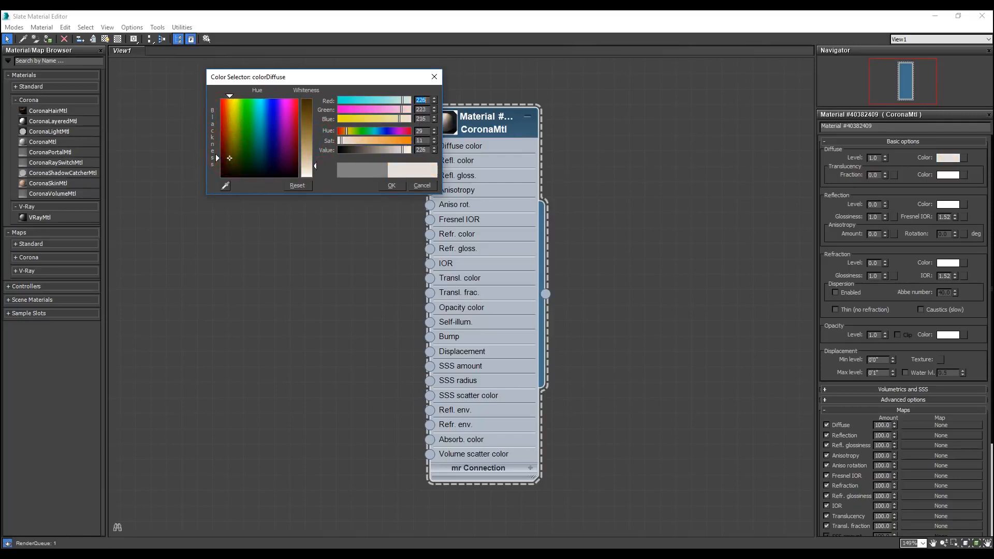
pyautogui.moveTo(315, 113); pyautogui.dragTo(318, 152)
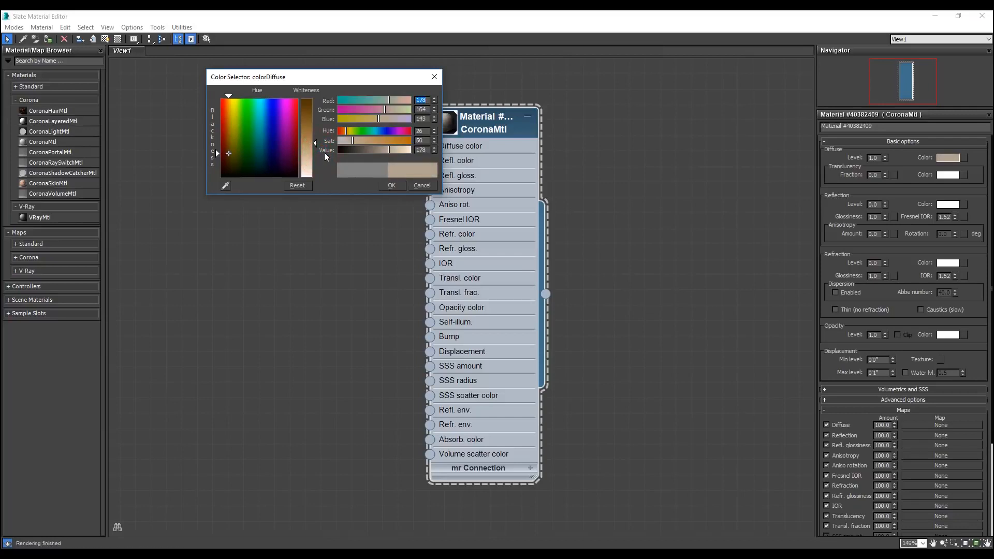
pyautogui.click(391, 185)
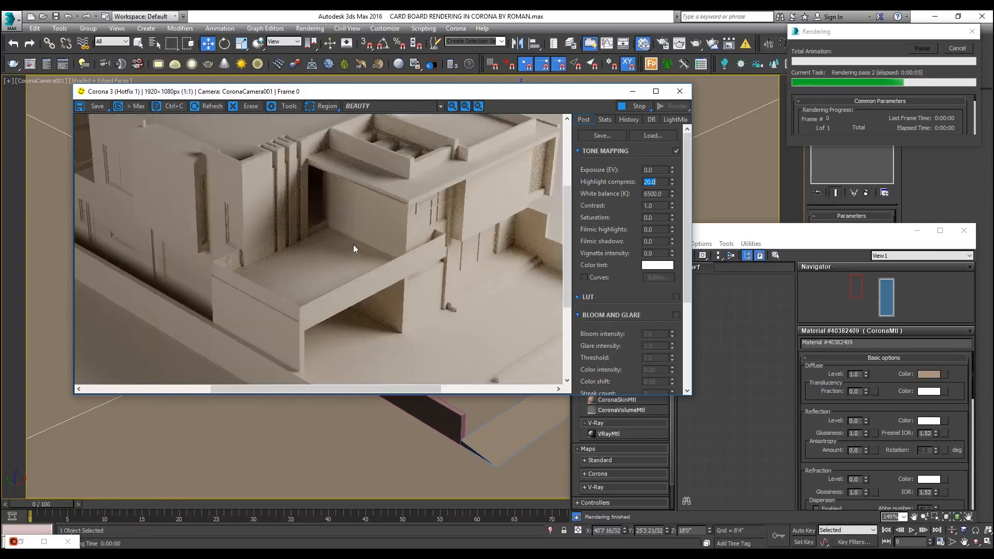
# - Wire a CoronaAO map into the CoronaMtl diffuse colour in the Slate Material Editor
pyautogui.click(655, 92)
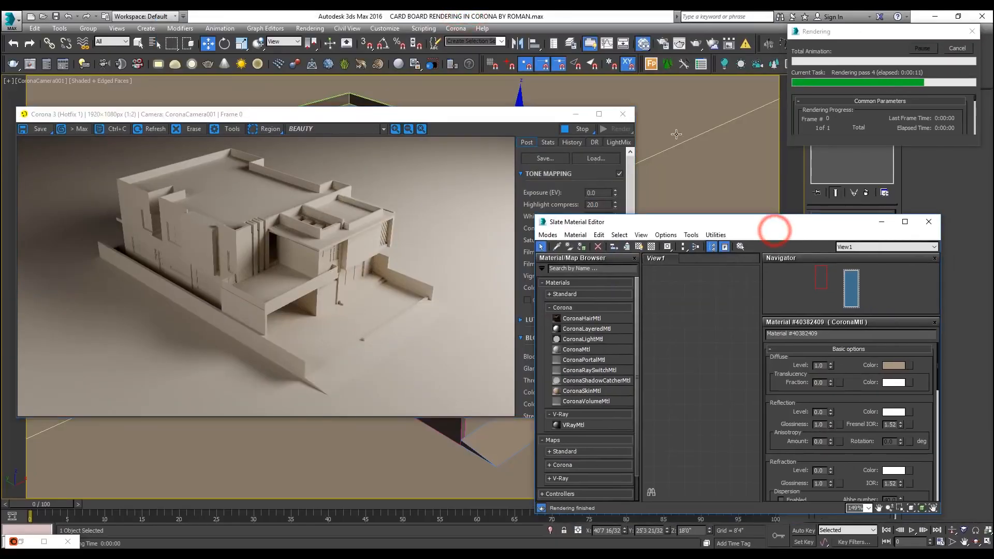
pyautogui.click(905, 222)
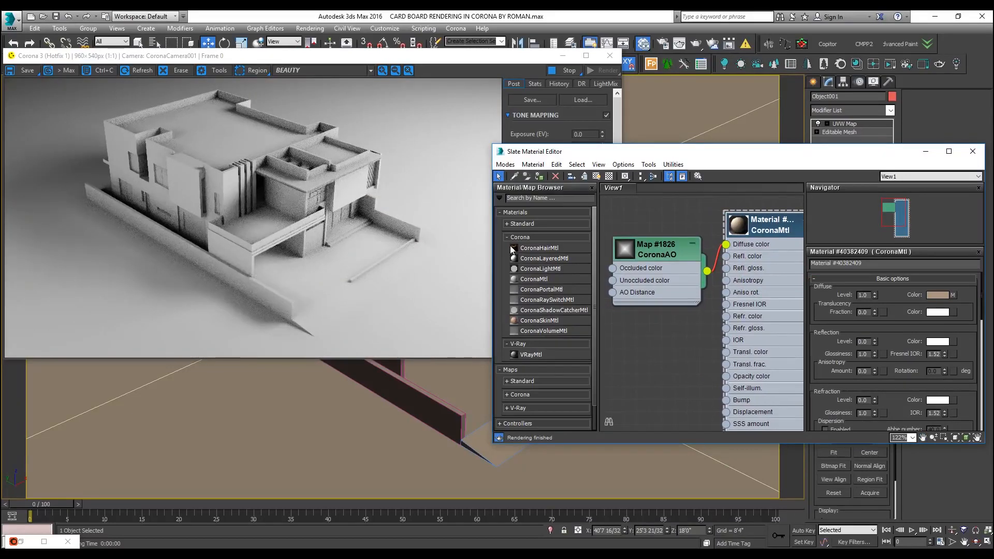
# - Give the CoronaAO map a beige unoccluded colour and re-render the house with AO darkening
pyautogui.click(656, 249)
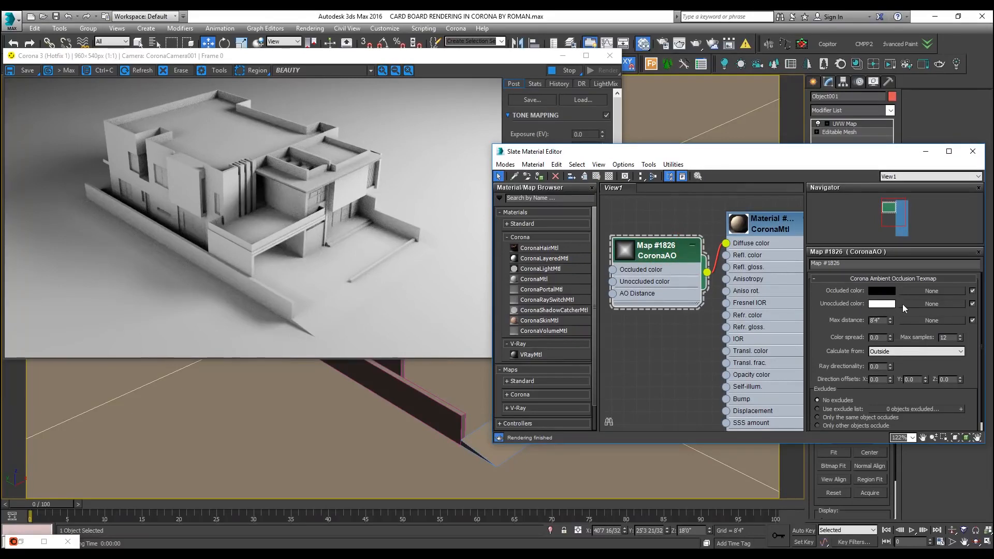
pyautogui.moveTo(849, 295)
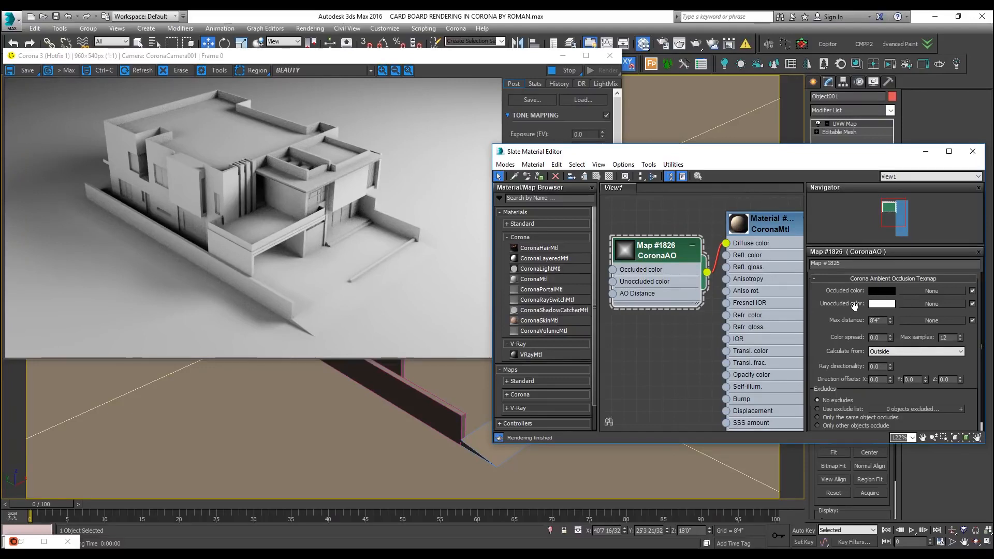
pyautogui.click(767, 223)
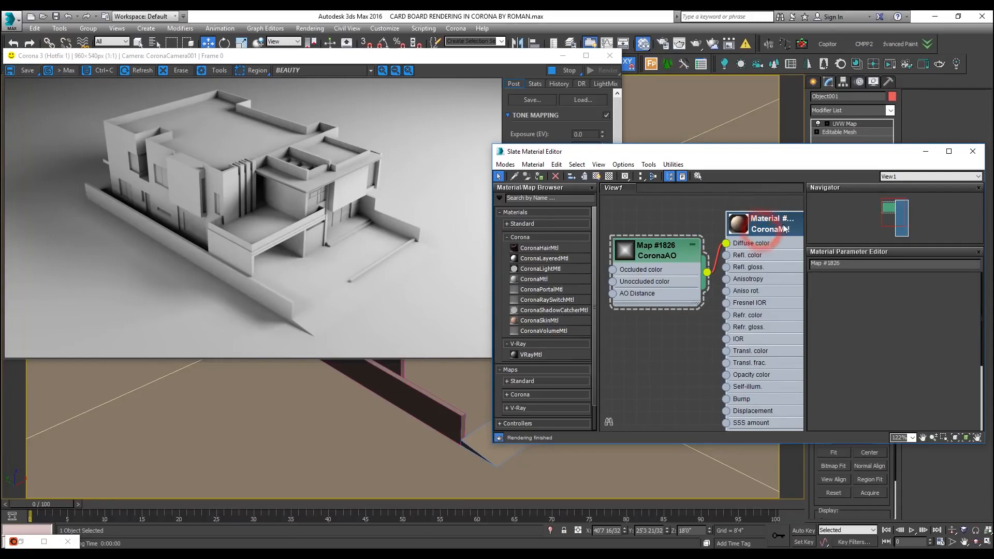
pyautogui.rightClick(936, 294)
pyautogui.write('20')
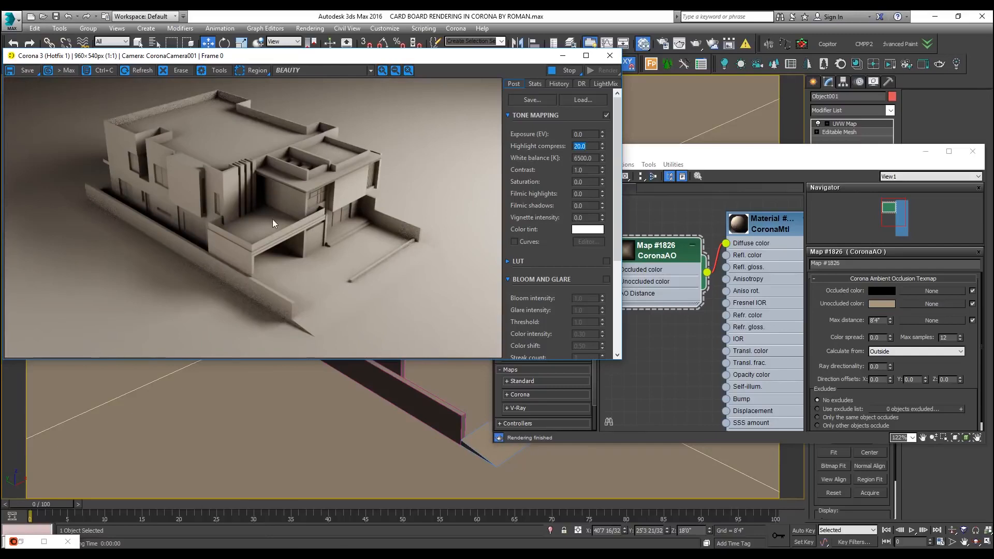
pyautogui.moveTo(809, 304)
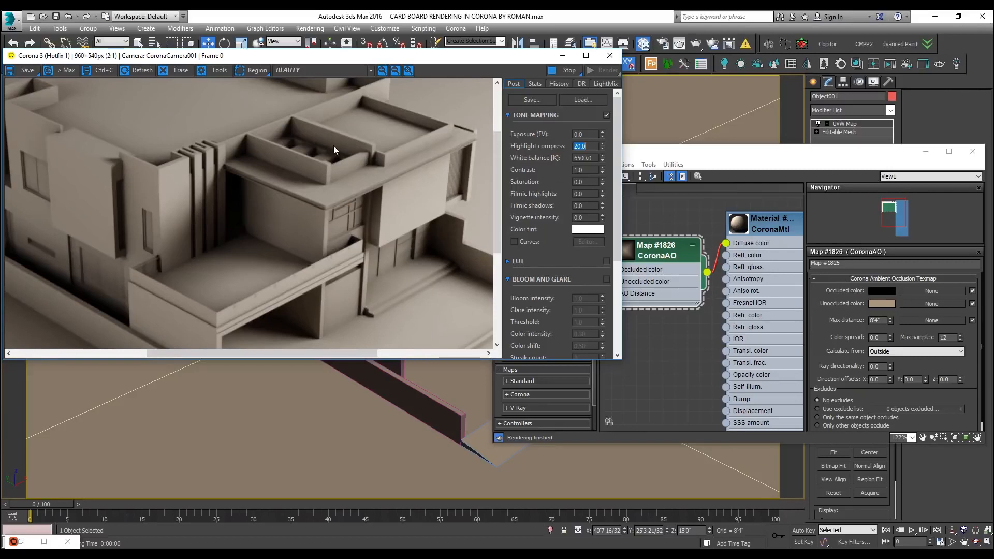
pyautogui.moveTo(452, 154)
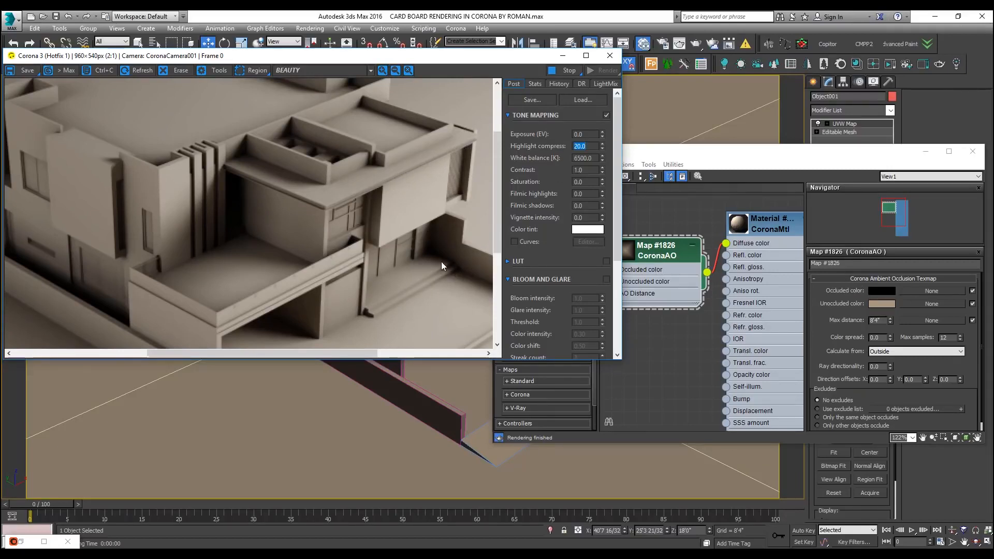
pyautogui.moveTo(462, 272)
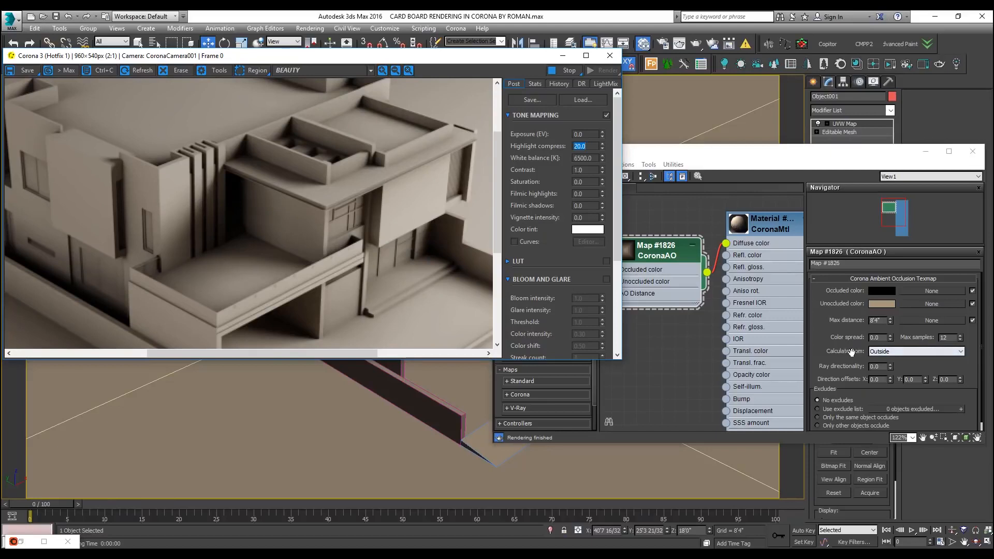
pyautogui.moveTo(896, 351)
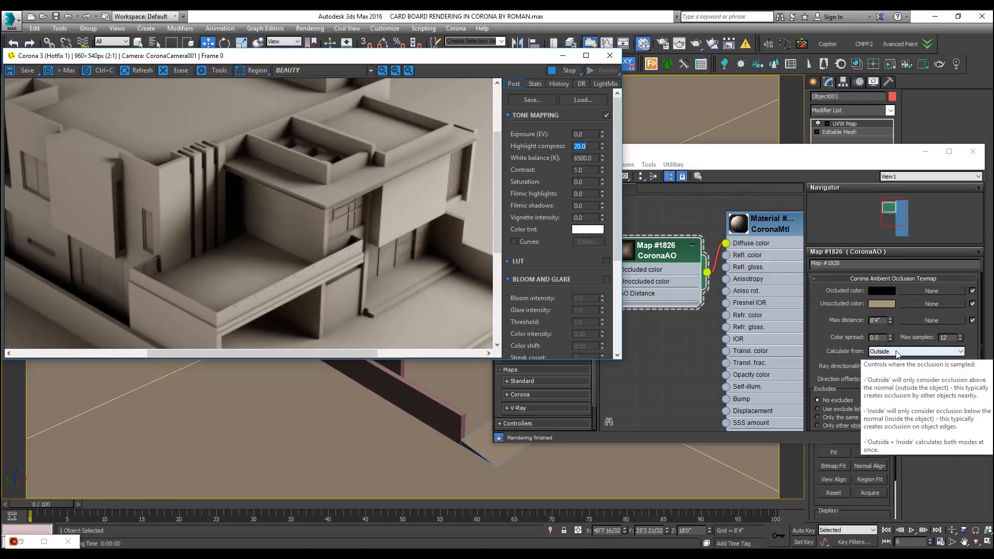
# - Set the CoronaAO map to calculate occlusion from Outside + Inside
pyautogui.click(914, 351)
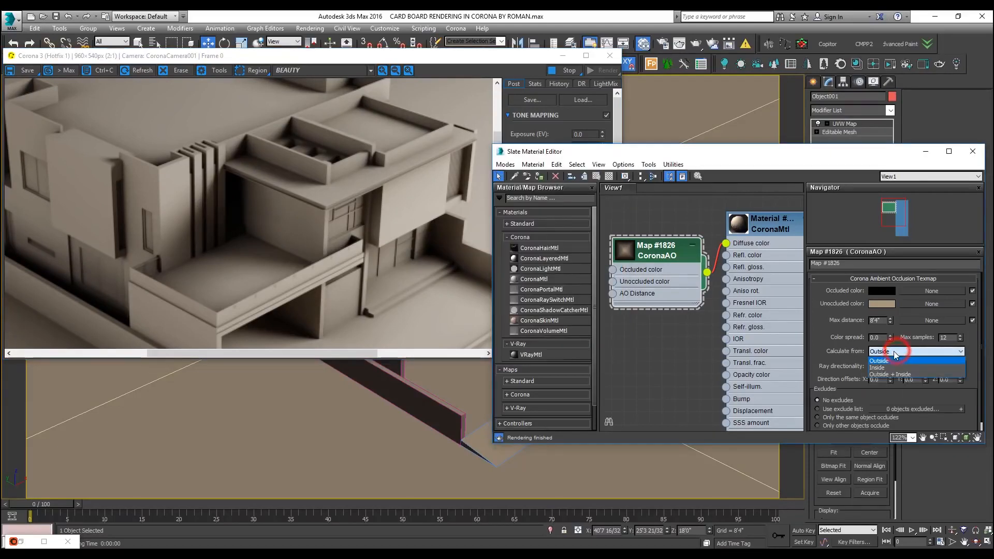
pyautogui.click(890, 375)
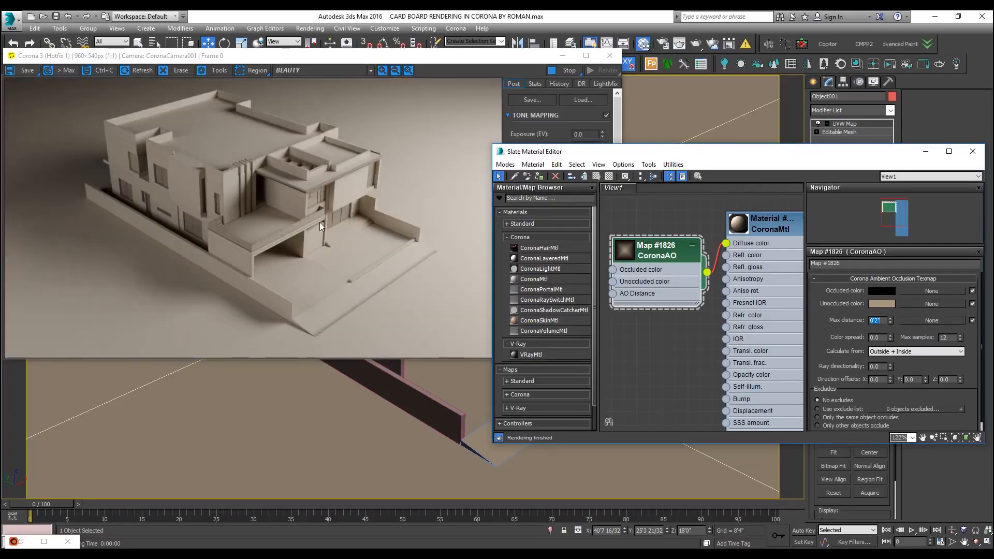
pyautogui.moveTo(523, 258)
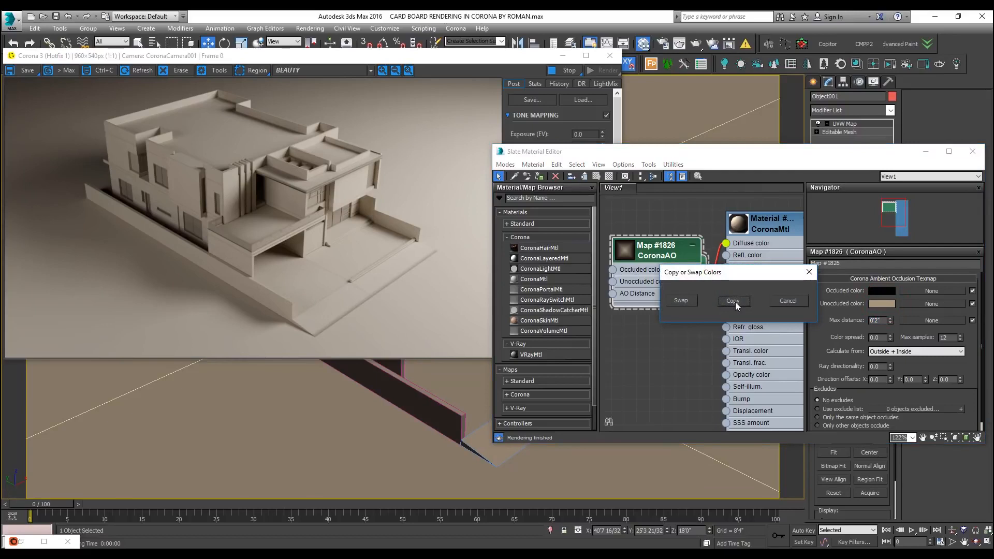
# - Copy the unoccluded colour to Occluded, darken it to brown-beige, re-render, and start a map slot for it
pyautogui.click(732, 301)
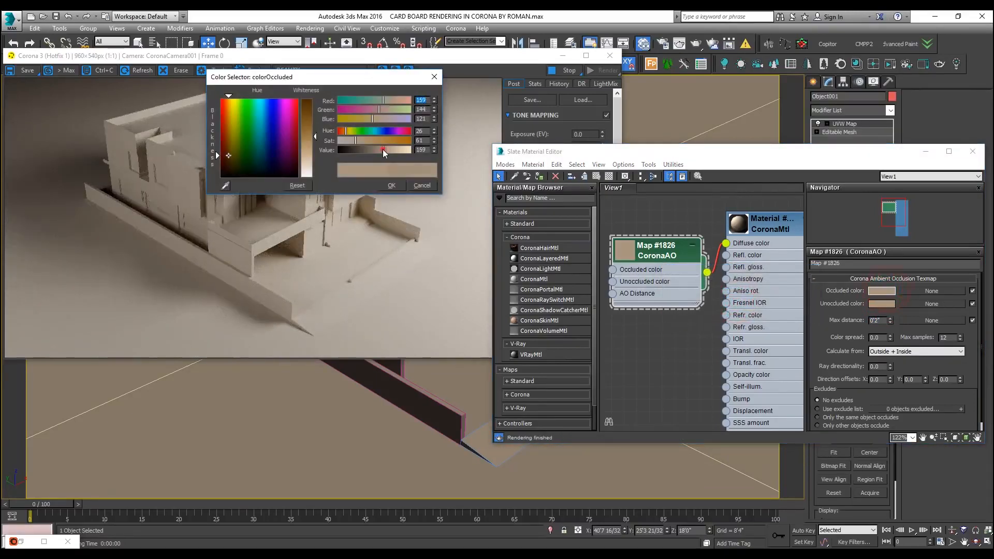
pyautogui.click(391, 185)
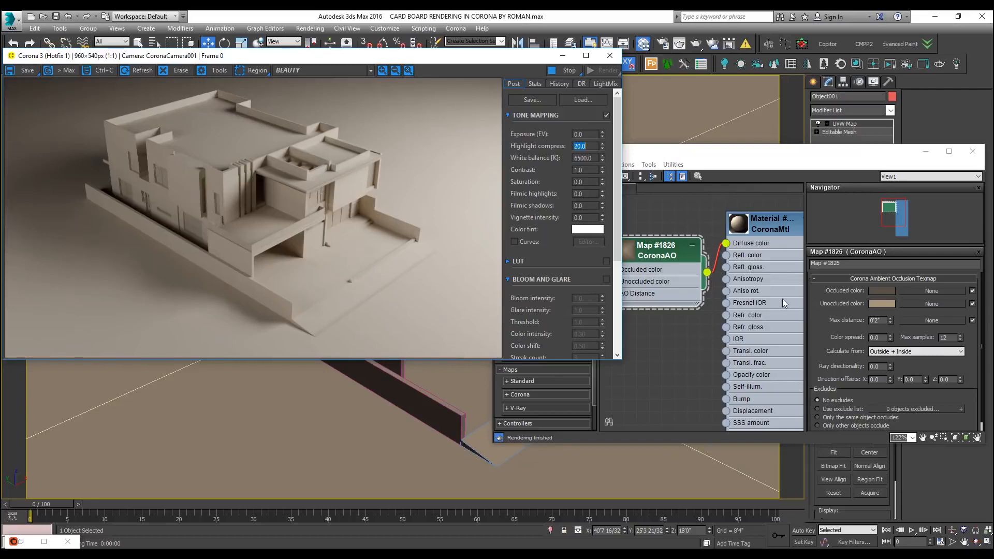
pyautogui.click(880, 291)
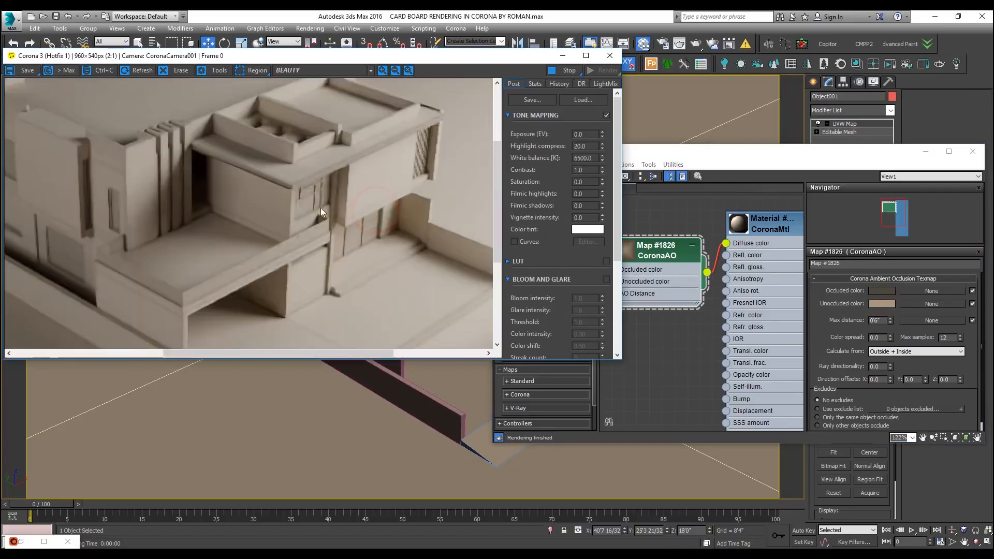
pyautogui.moveTo(224, 281)
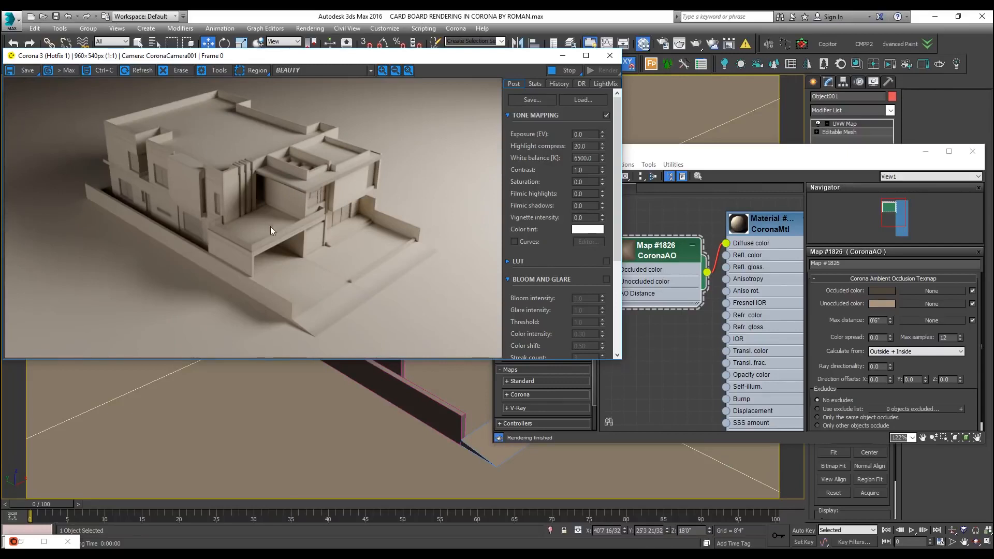
pyautogui.moveTo(313, 241)
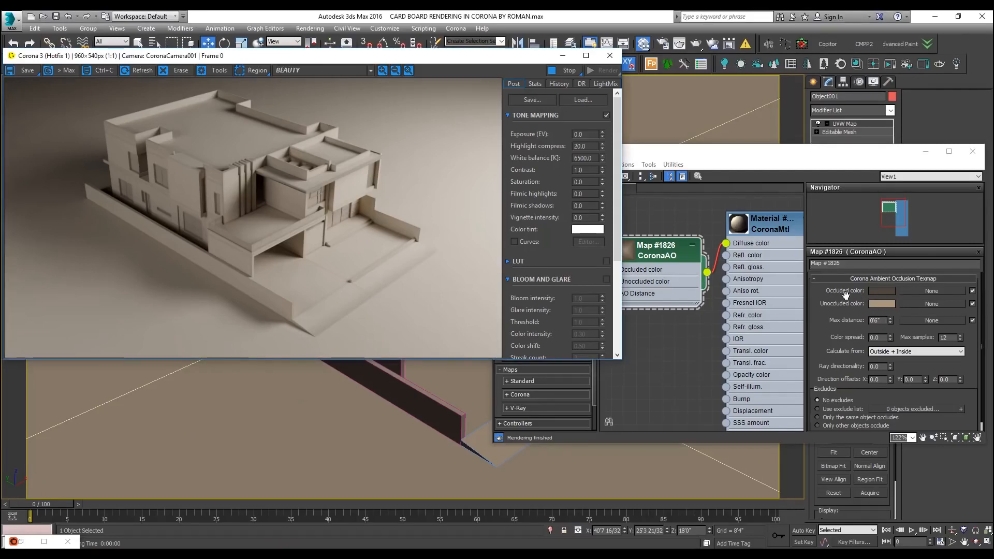
pyautogui.click(930, 291)
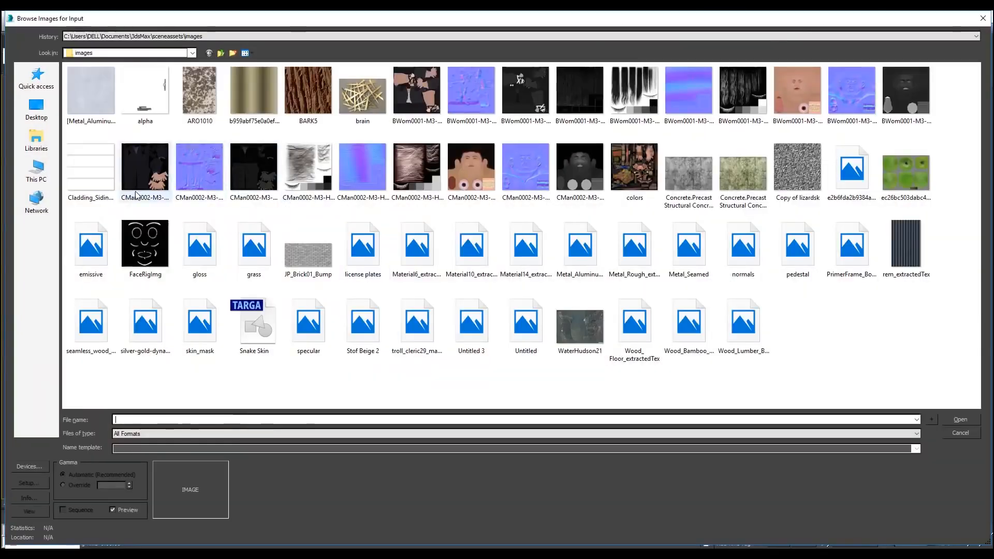
# - Browse Textures > Archtextures > Wood for the occluded-area image
pyautogui.click(36, 170)
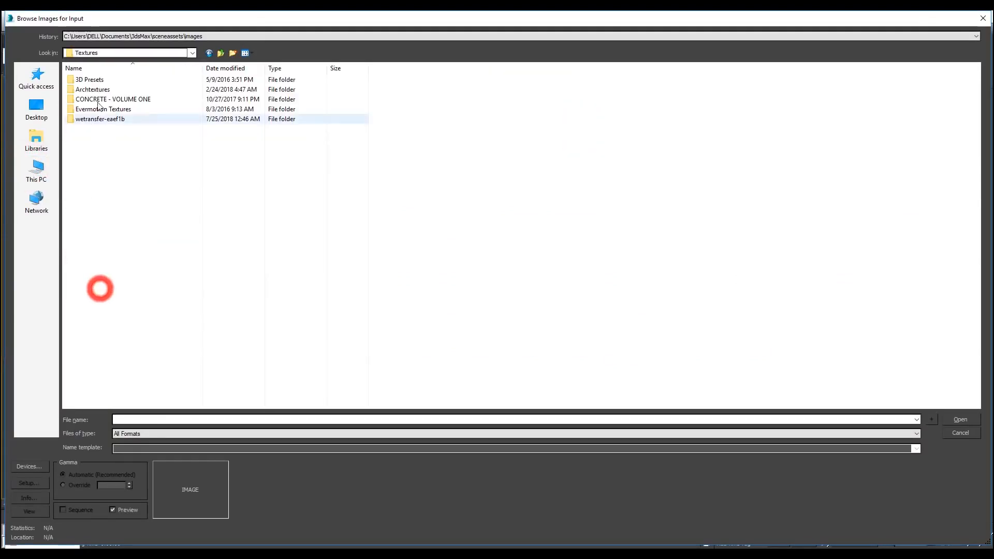
pyautogui.doubleClick(92, 89)
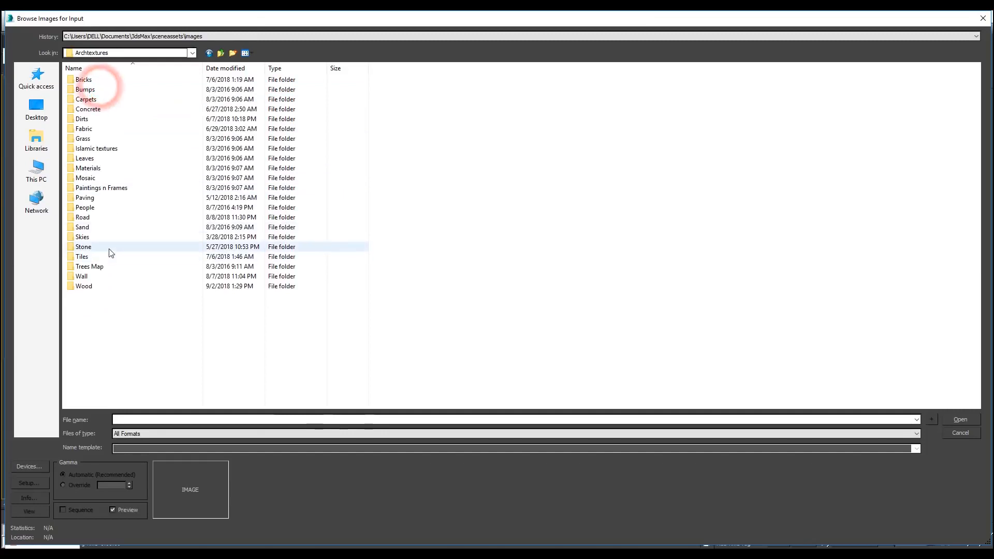
pyautogui.doubleClick(84, 286)
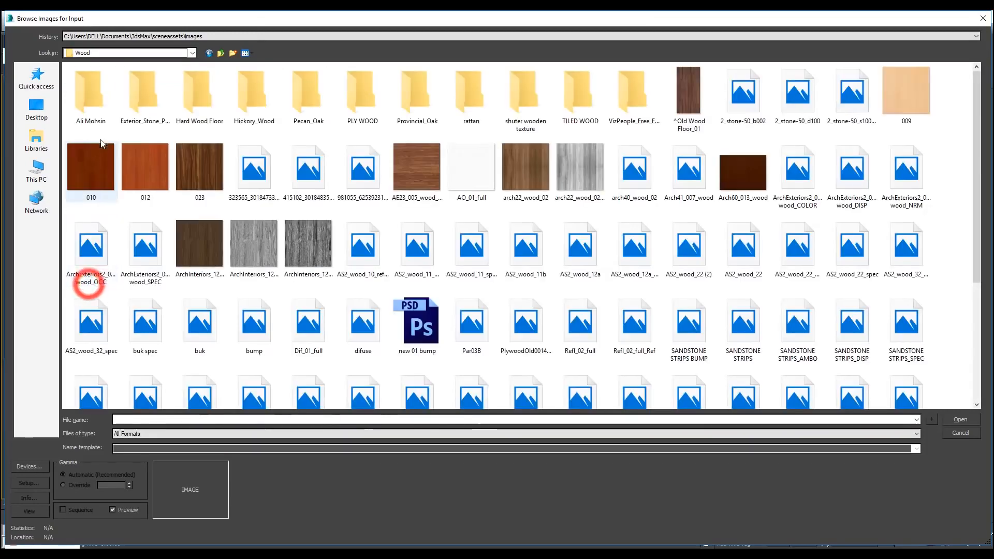
pyautogui.scroll(-3)
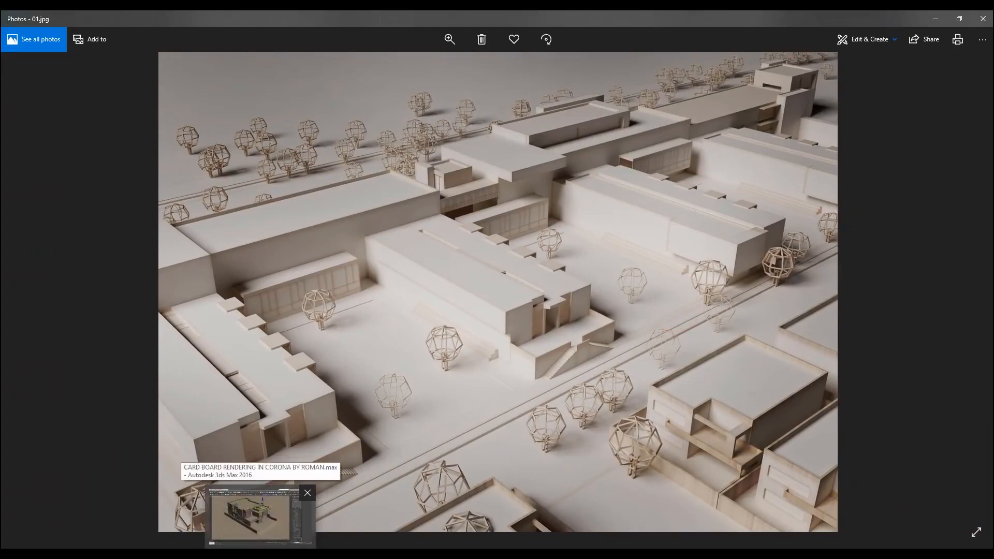
# - Return to 3ds Max with the CoronaBitmap wood texture plugged into the AO occluded colour
pyautogui.click(260, 516)
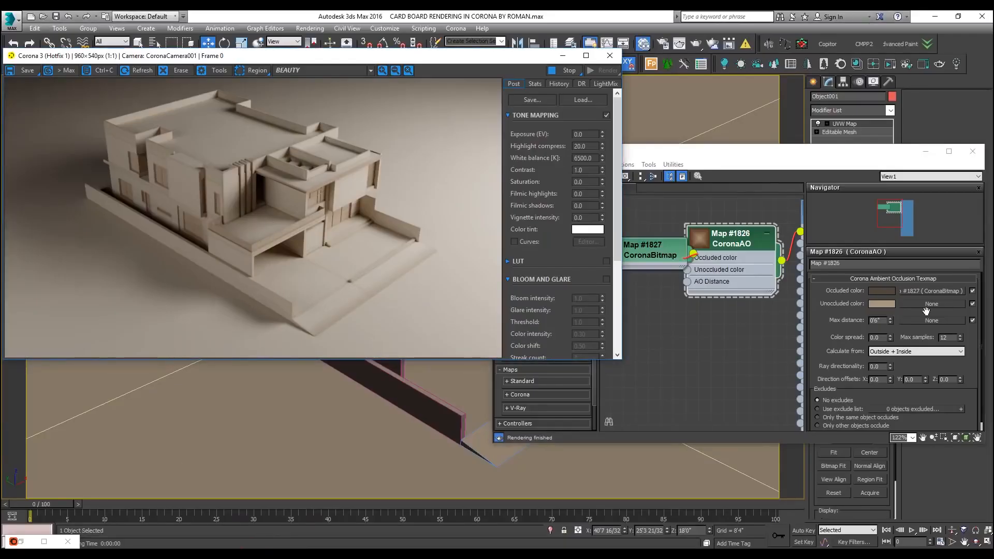
pyautogui.moveTo(878, 320)
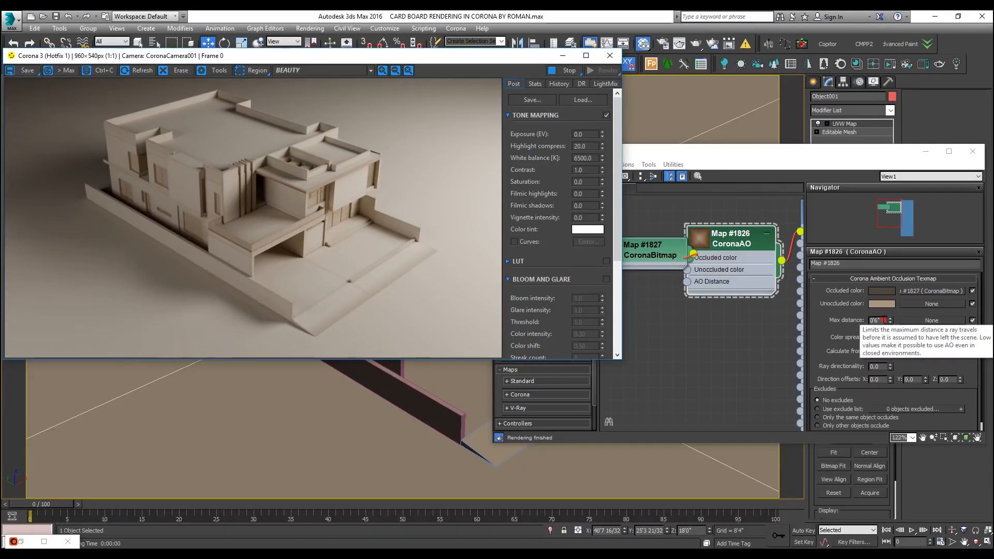